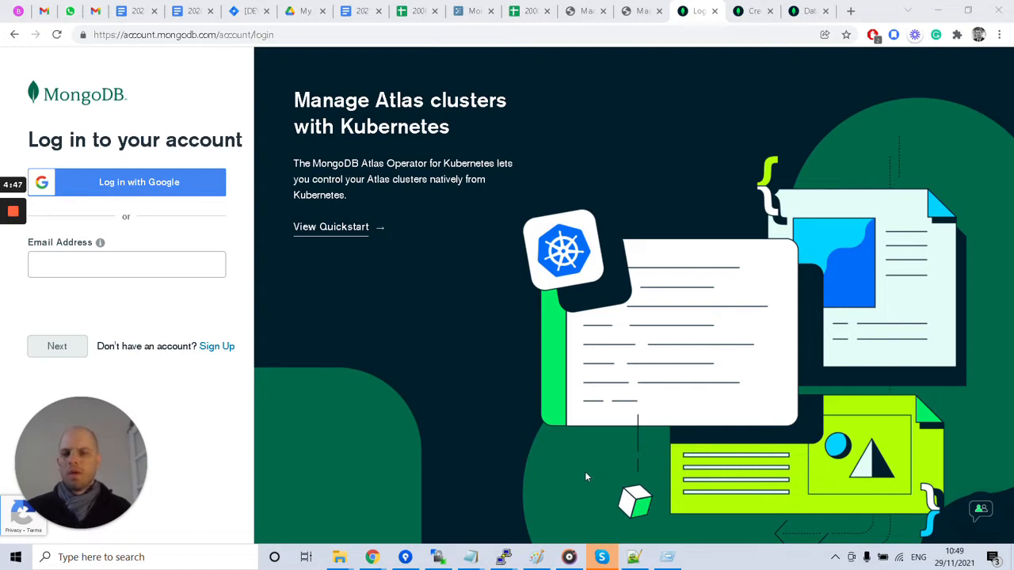
{"action": "mouse_move", "coordinate": [134, 199]}
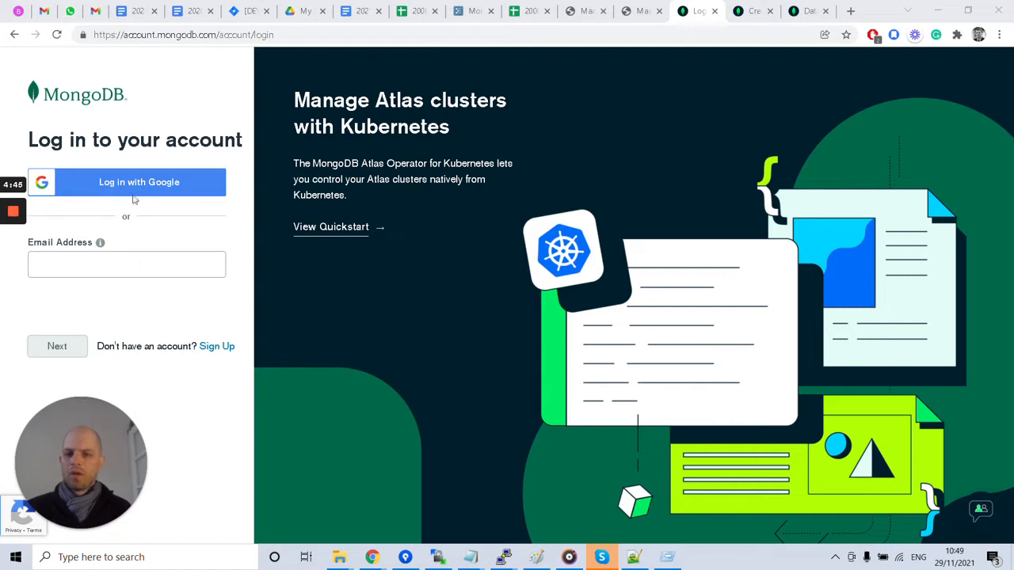
{"action": "mouse_move", "coordinate": [368, 187]}
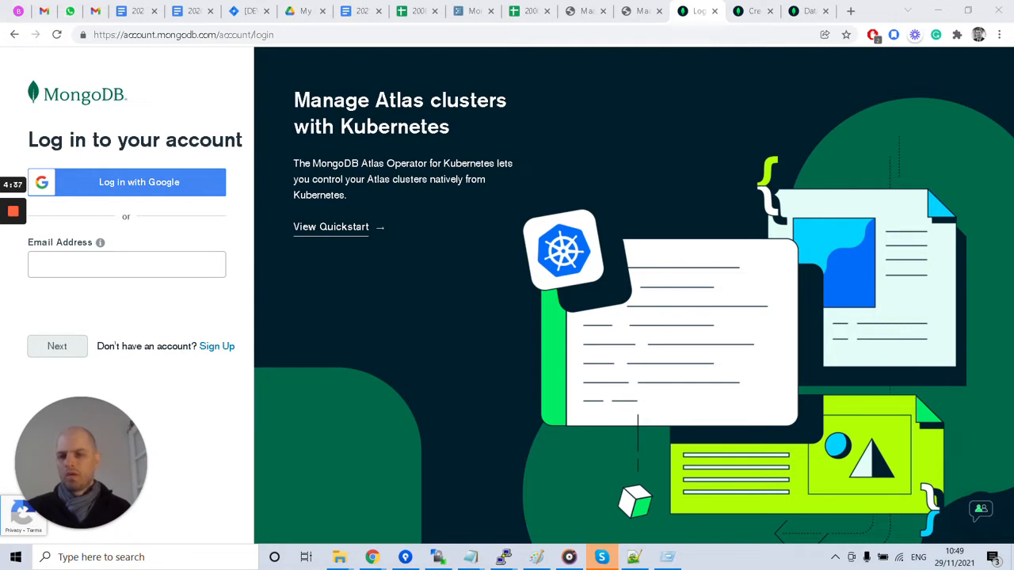
{"action": "mouse_move", "coordinate": [223, 285]}
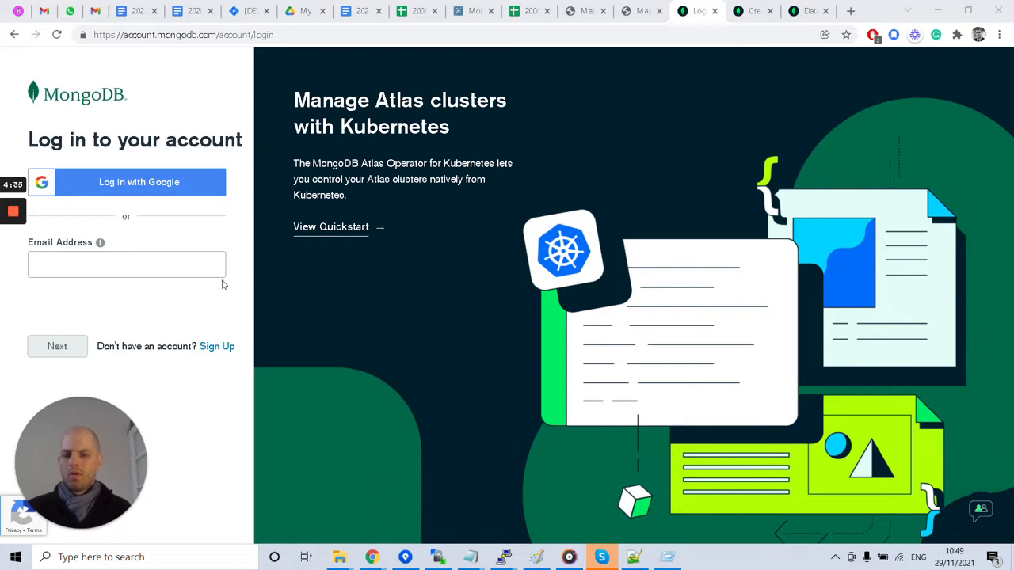
{"action": "mouse_move", "coordinate": [217, 345]}
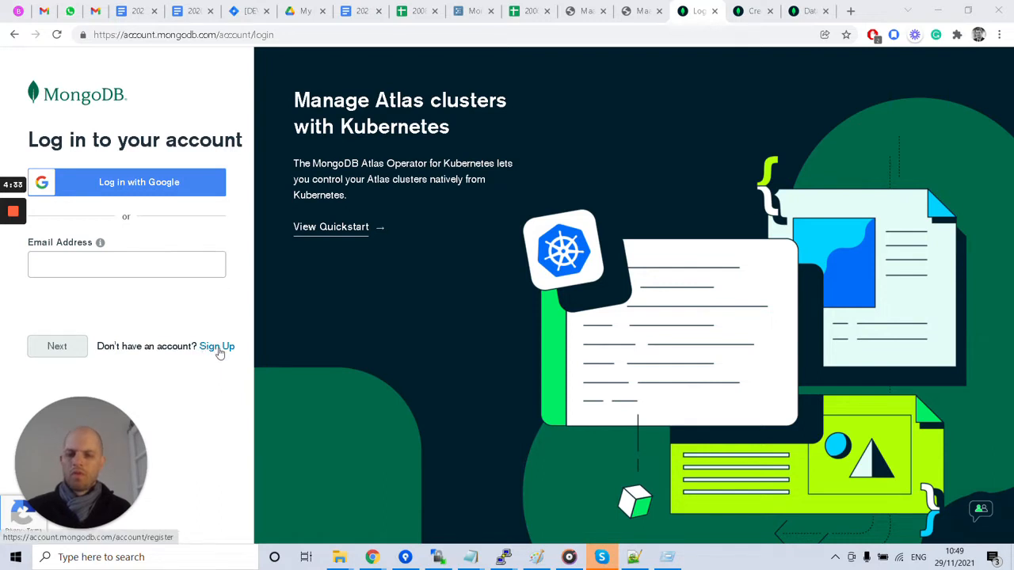
Switch from the login page to the Create your account form and review all its empty fields.
{"action": "left_click", "coordinate": [217, 345]}
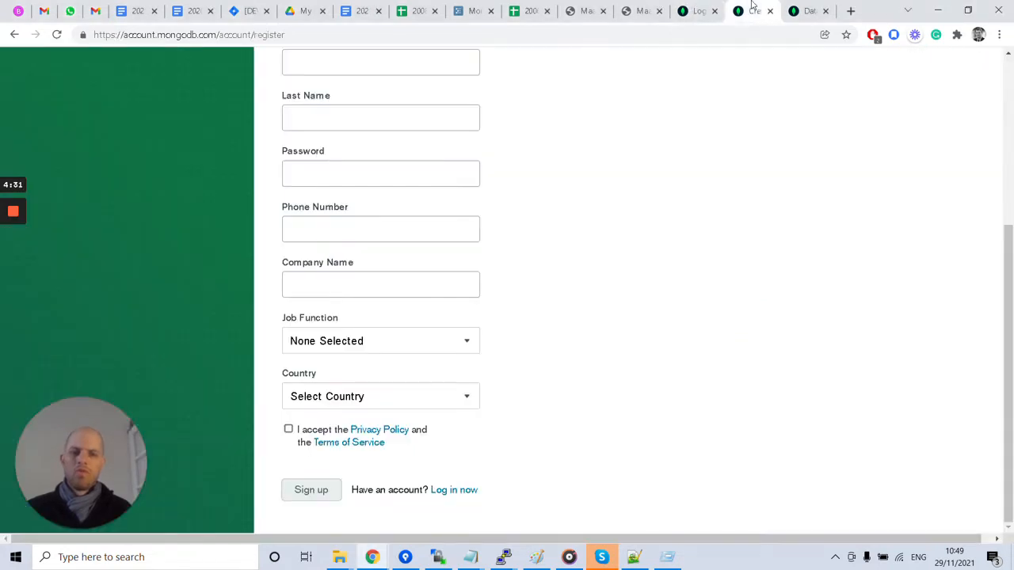
{"action": "scroll", "scroll_direction": "up", "scroll_amount": 3}
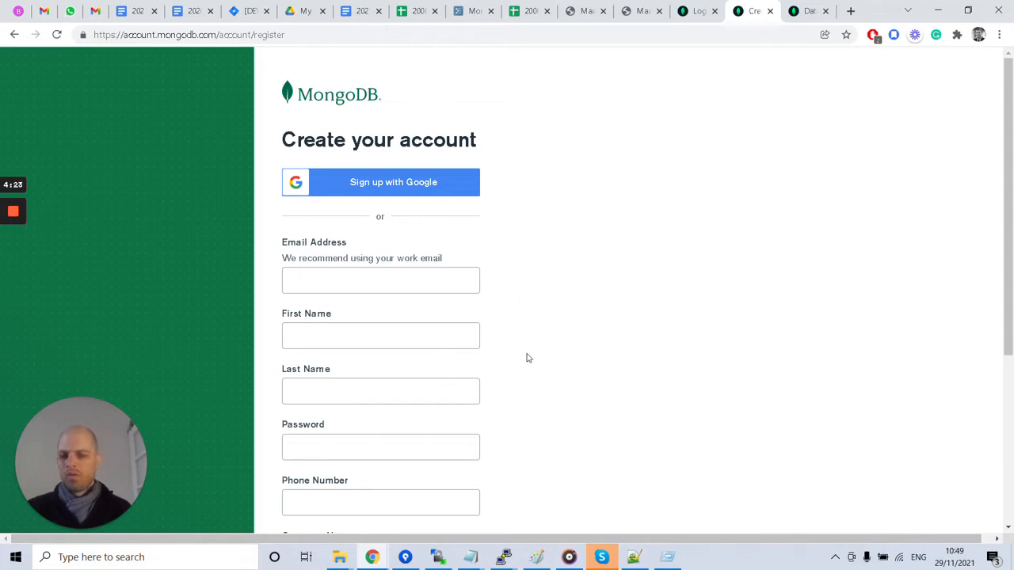
{"action": "scroll", "scroll_direction": "down", "scroll_amount": 3}
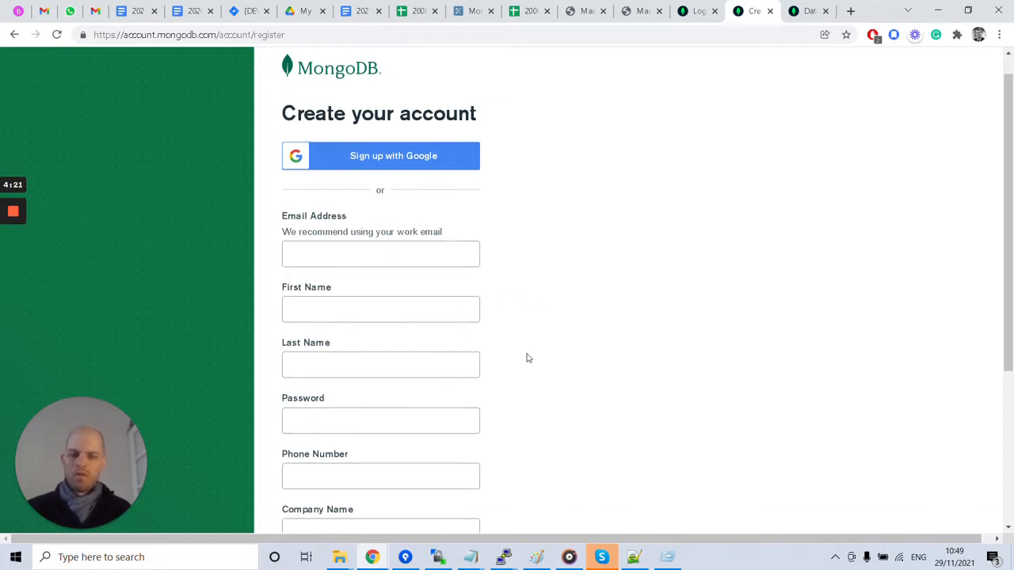
{"action": "scroll", "scroll_direction": "down", "scroll_amount": 3}
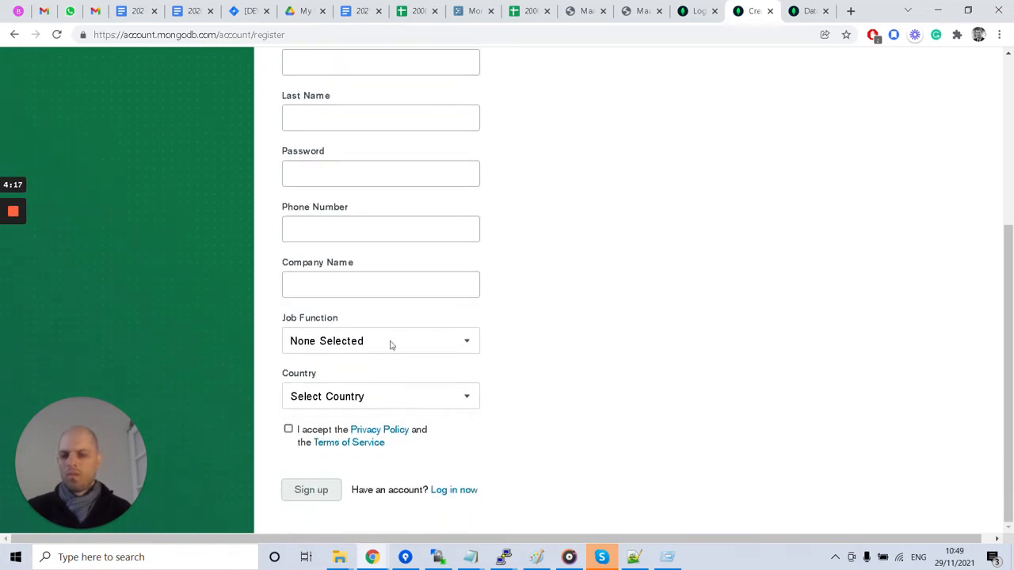
{"action": "mouse_move", "coordinate": [637, 203]}
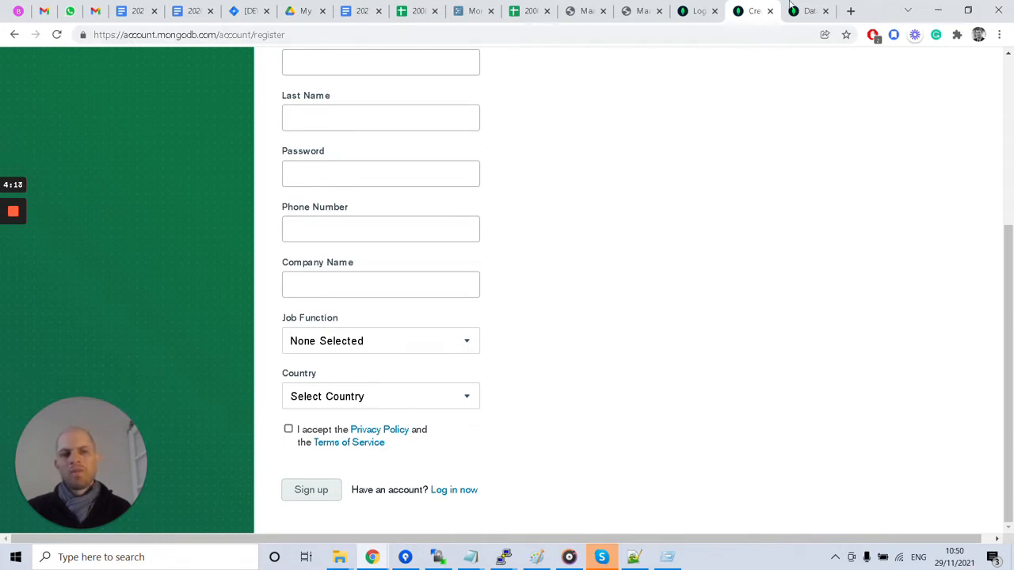
Return to the MongoDB Atlas login page tab without creating an account.
{"action": "left_click", "coordinate": [697, 9]}
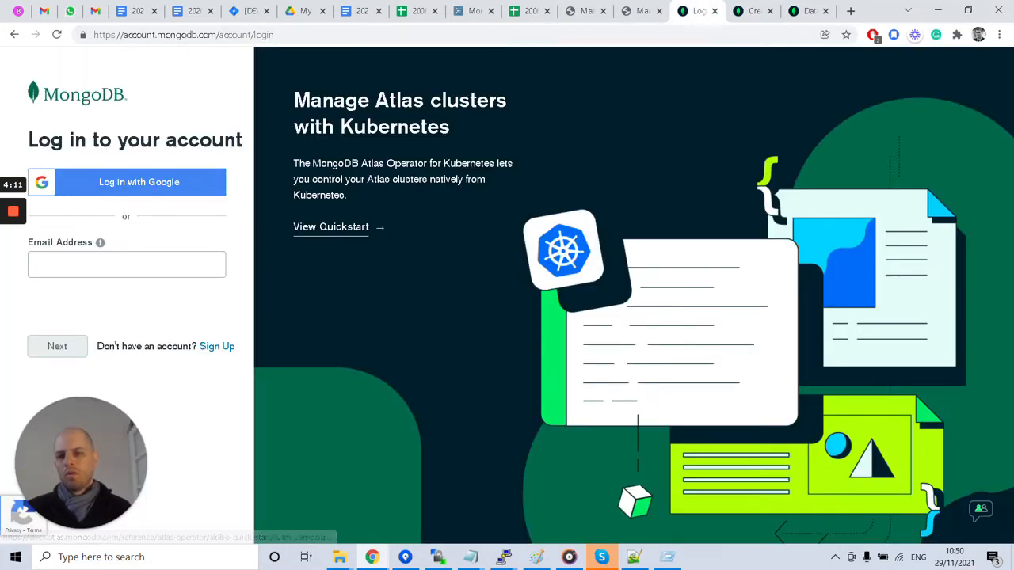
{"action": "mouse_move", "coordinate": [627, 82]}
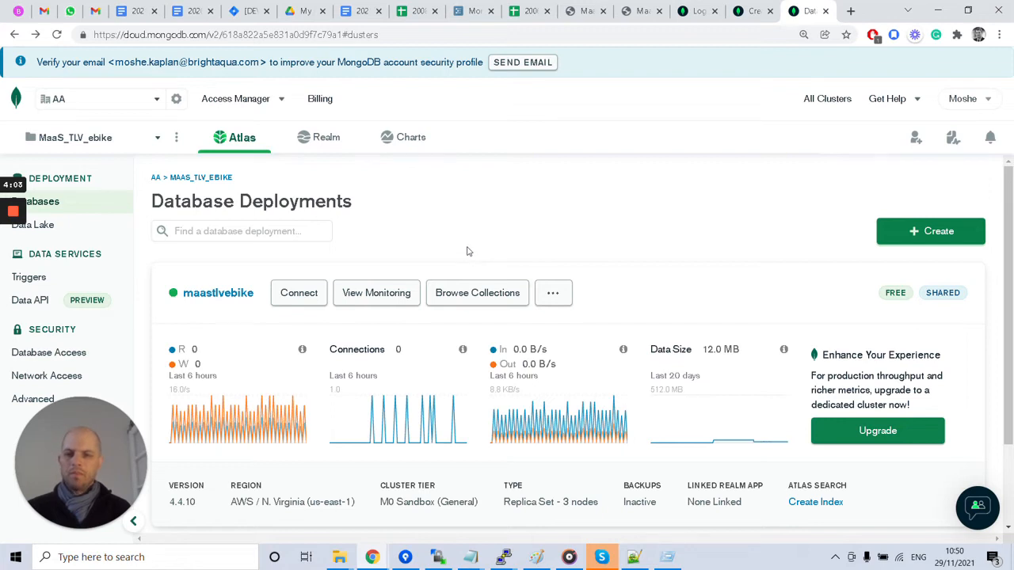
{"action": "mouse_move", "coordinate": [210, 158]}
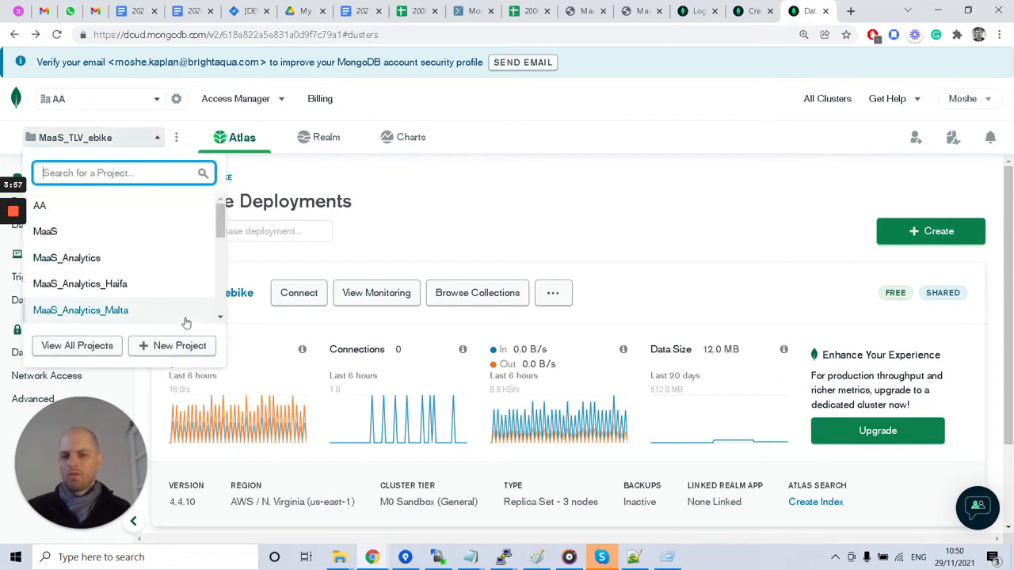
Start a New Project from the project dropdown, reaching the Create a Project page.
{"action": "left_click", "coordinate": [171, 345]}
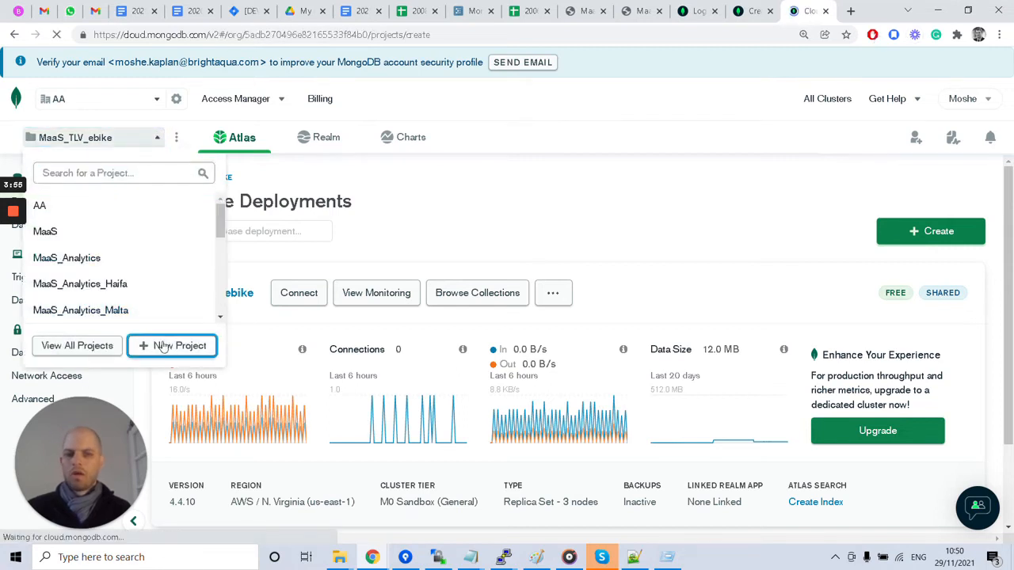
{"action": "left_click", "coordinate": [171, 345]}
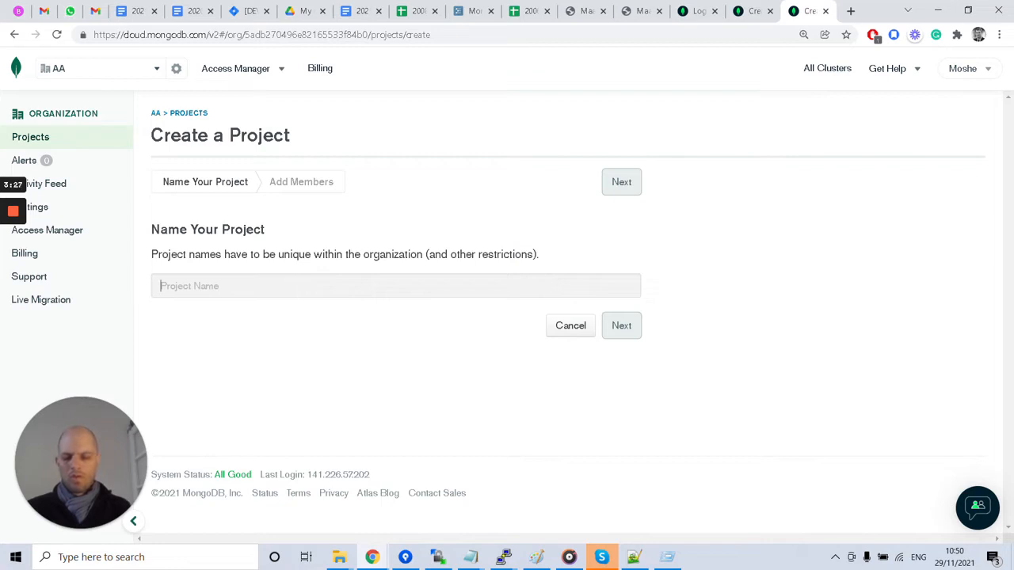
Name the project 'Training', skip adding members and create it.
{"action": "type", "text": "Training"}
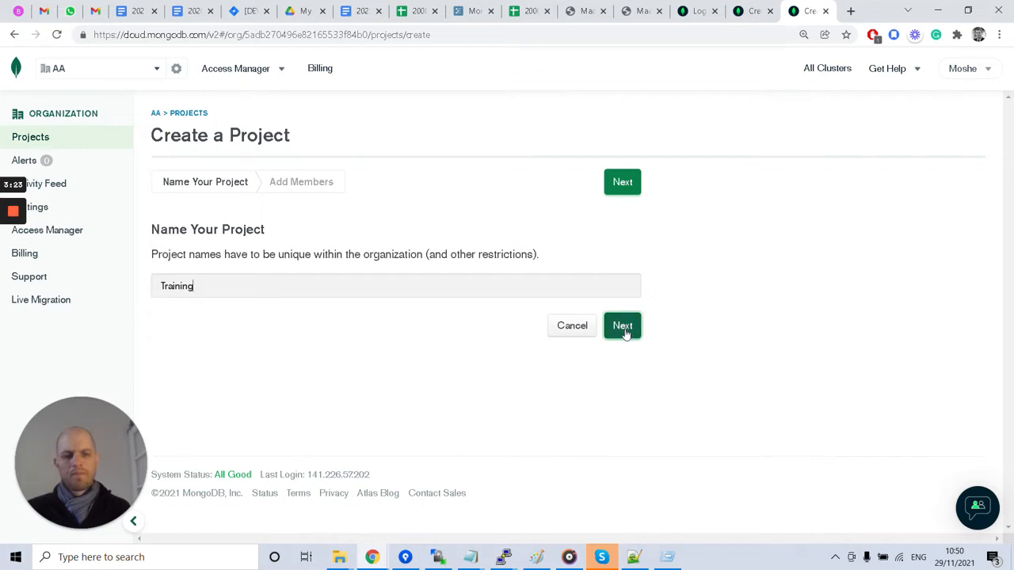
{"action": "left_click", "coordinate": [621, 327]}
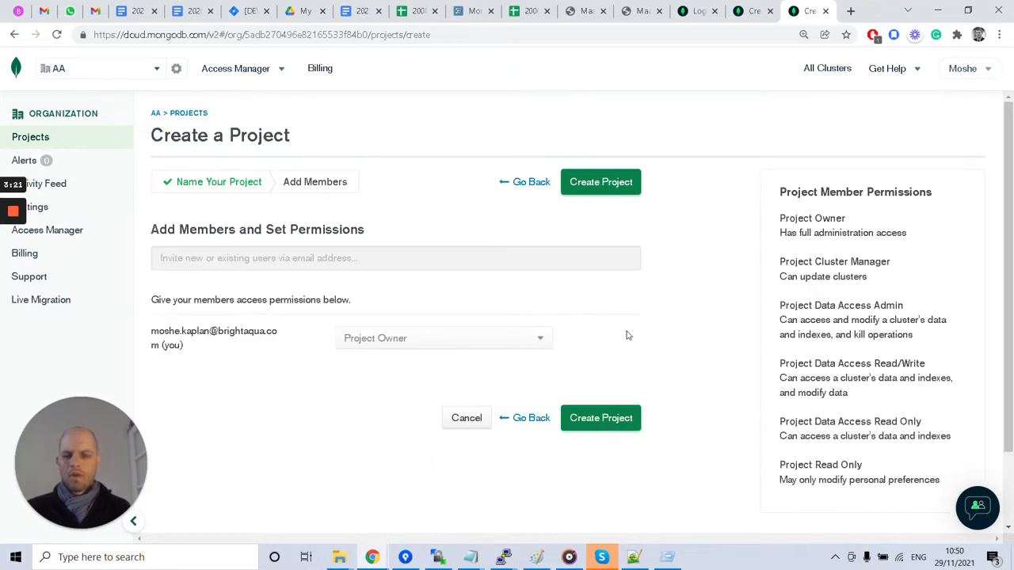
{"action": "mouse_move", "coordinate": [279, 320]}
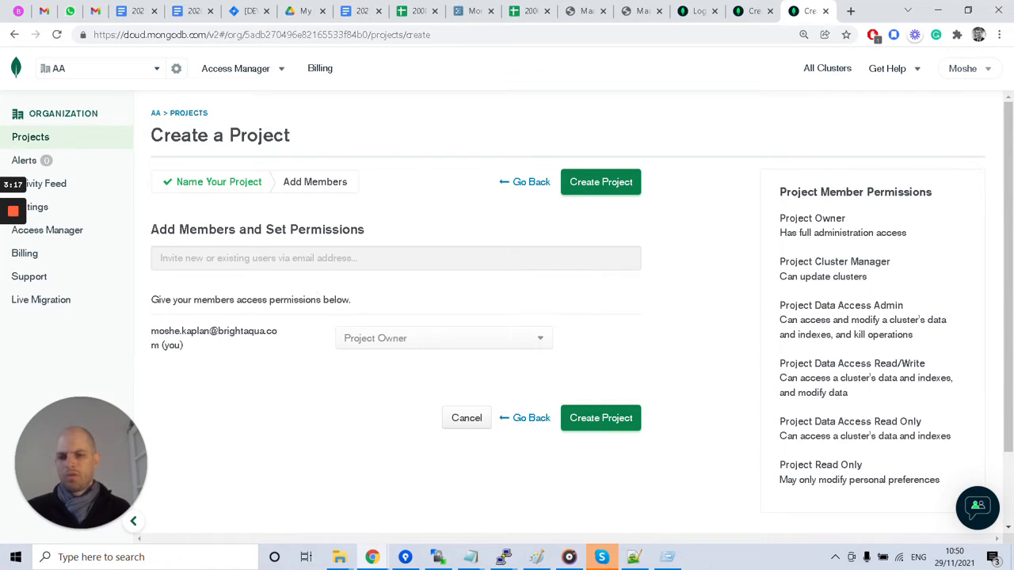
{"action": "mouse_move", "coordinate": [367, 394]}
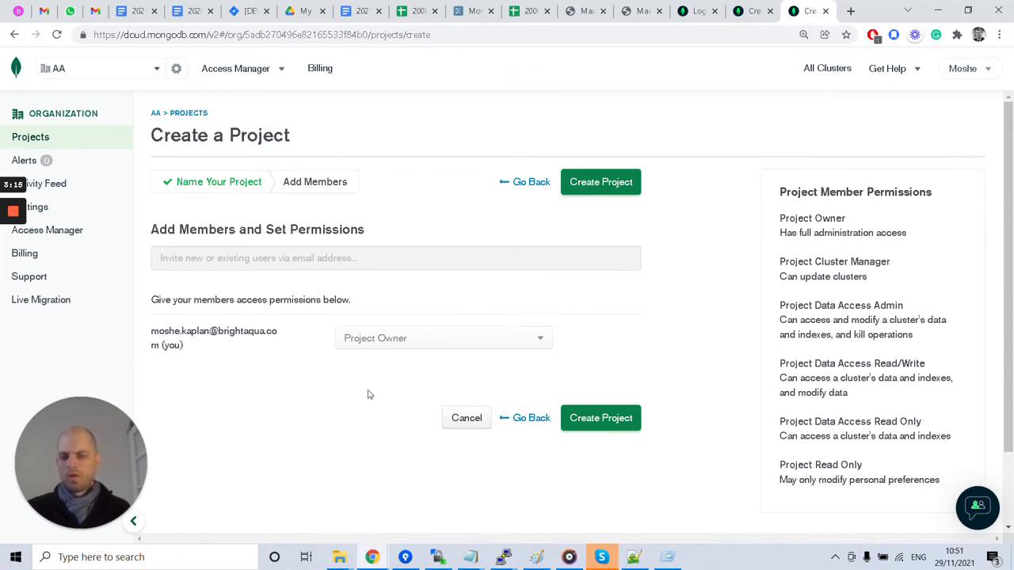
{"action": "mouse_move", "coordinate": [444, 399]}
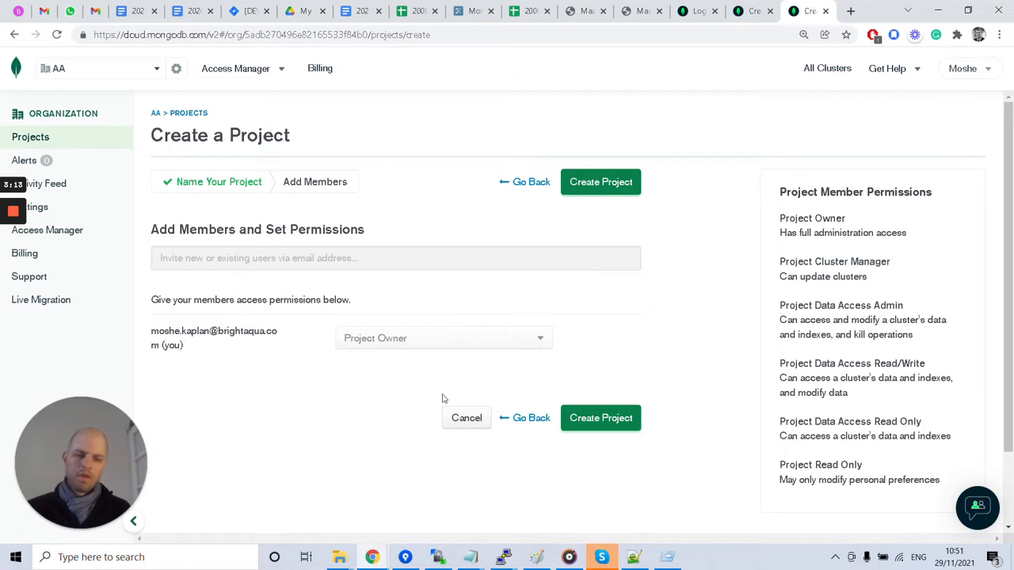
{"action": "left_click", "coordinate": [600, 418]}
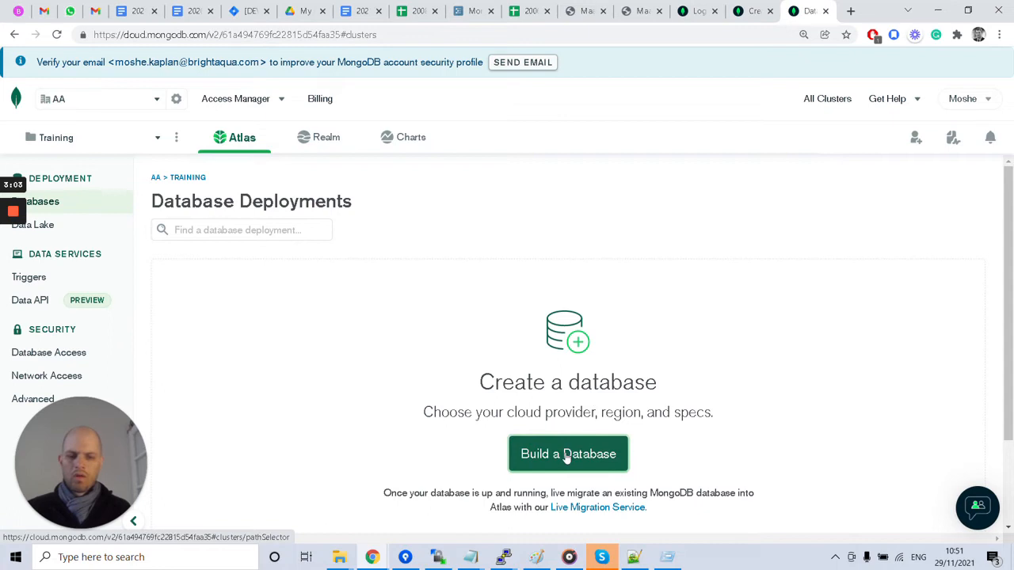
{"action": "left_click", "coordinate": [568, 453]}
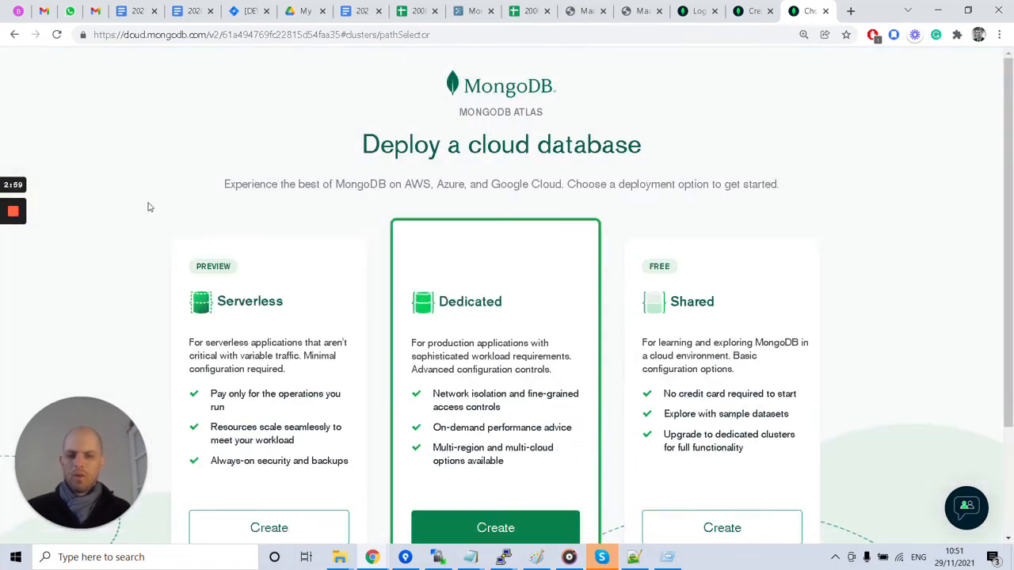
{"action": "scroll", "scroll_direction": "down", "scroll_amount": 3}
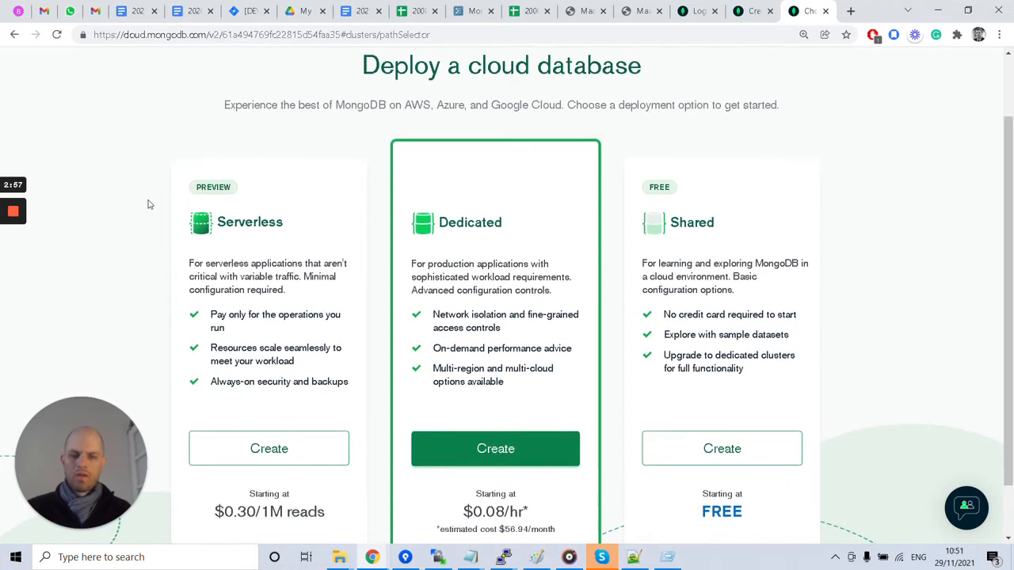
{"action": "scroll", "scroll_direction": "down", "scroll_amount": 3}
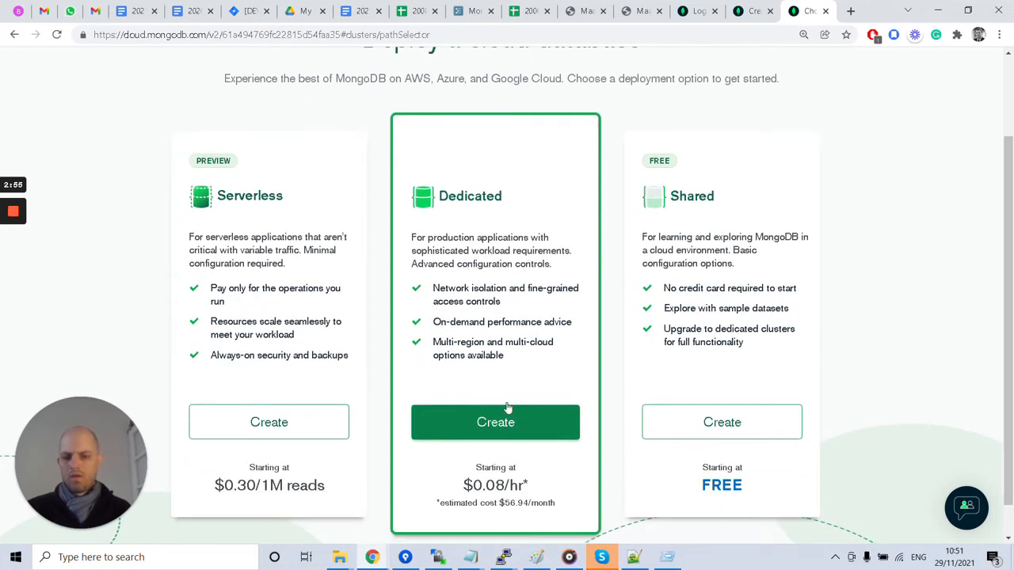
{"action": "mouse_move", "coordinate": [514, 324]}
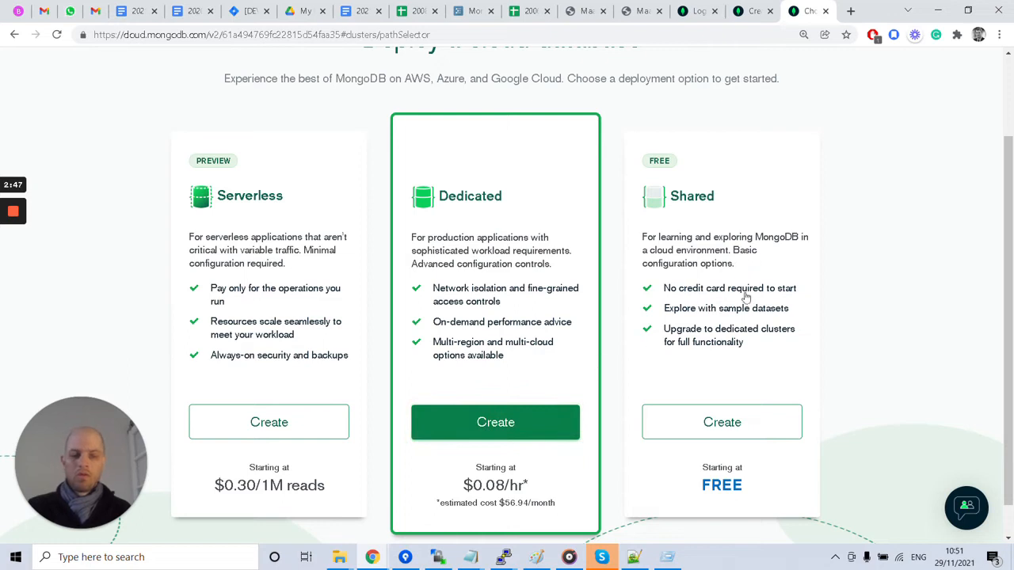
{"action": "mouse_move", "coordinate": [720, 333]}
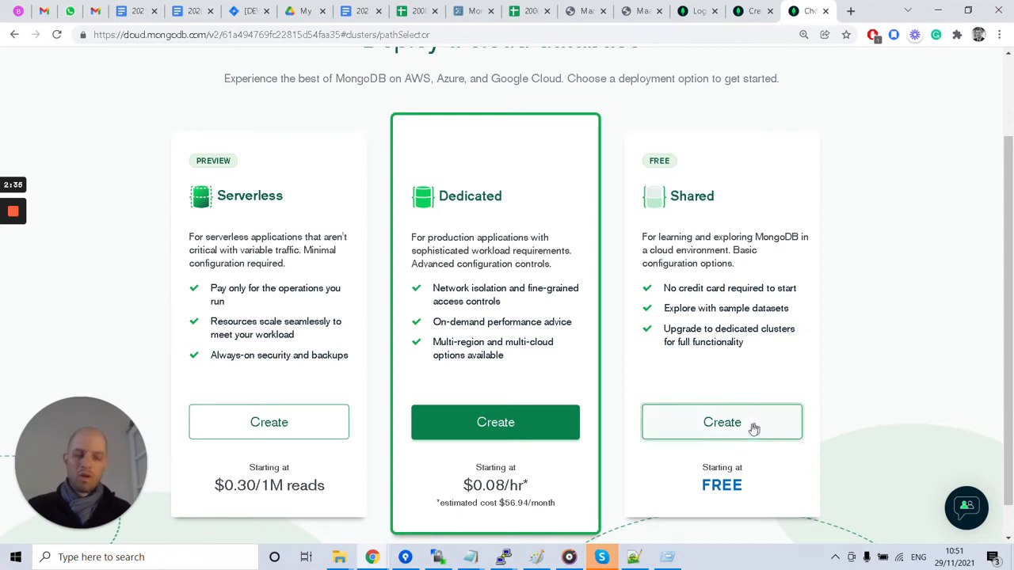
{"action": "mouse_move", "coordinate": [716, 431]}
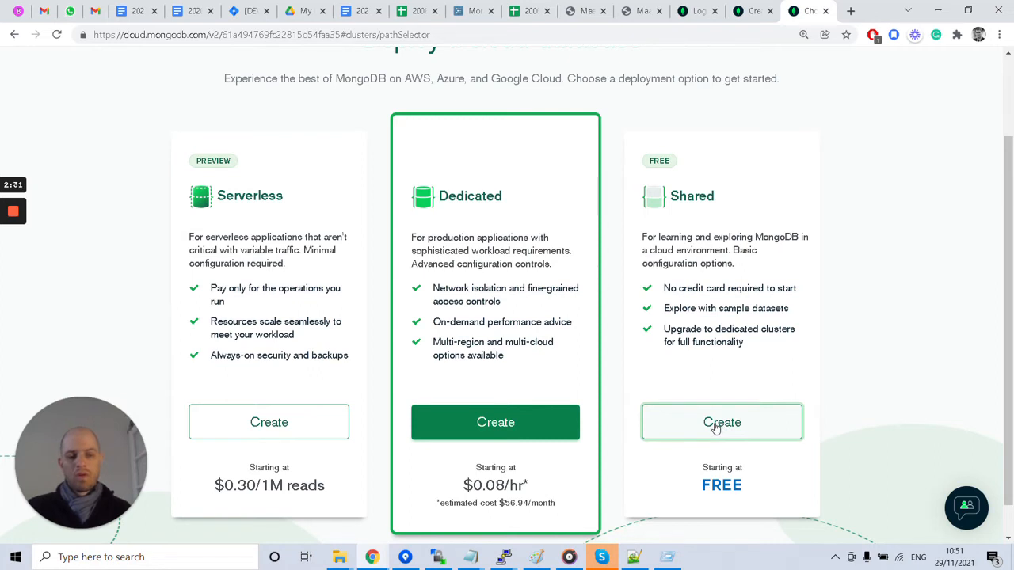
Choose the Shared cluster option, keeping AWS N. Virginia (us-east-1) as provider and region.
{"action": "left_click", "coordinate": [721, 421]}
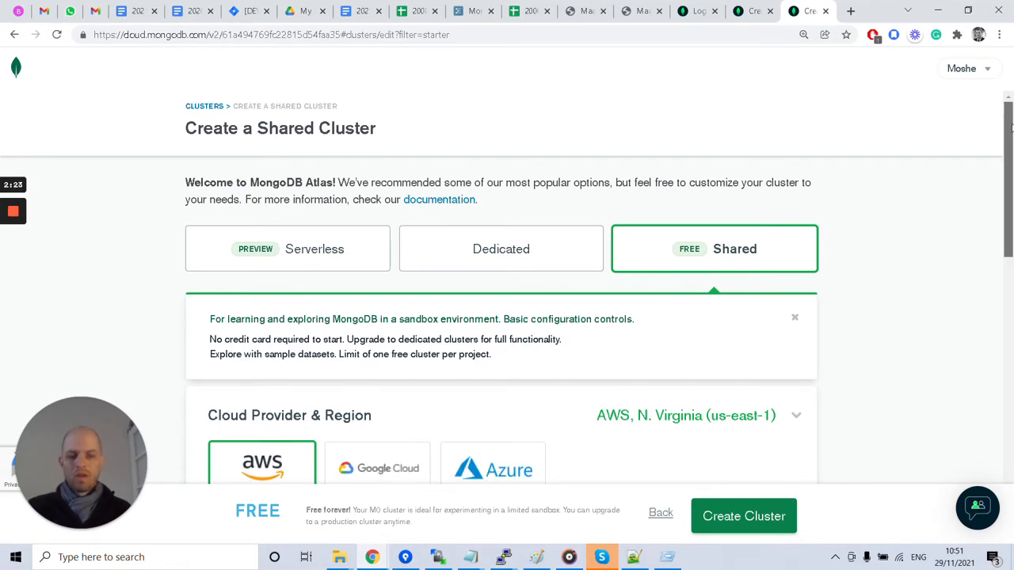
{"action": "scroll", "scroll_direction": "down", "scroll_amount": 3}
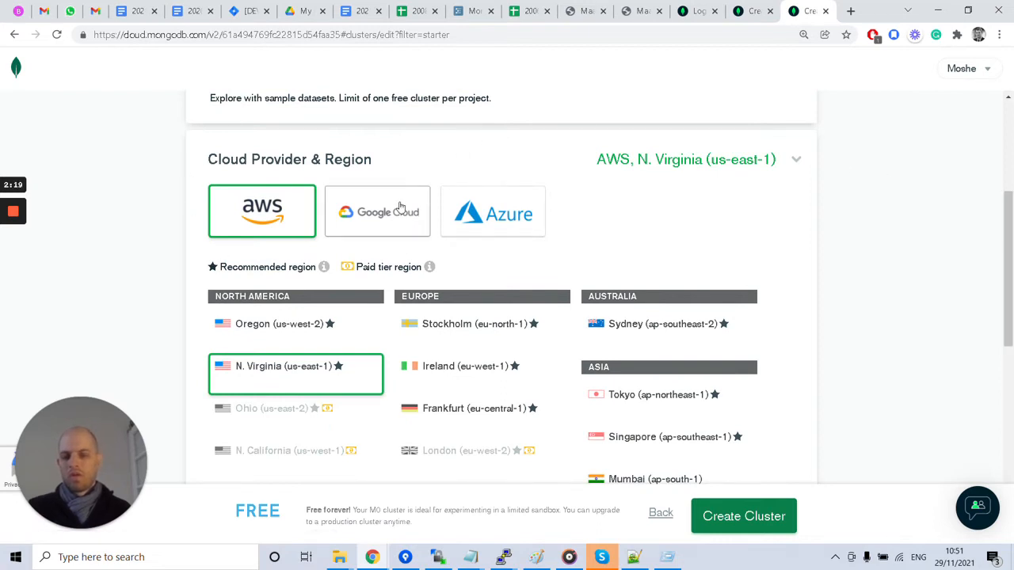
{"action": "mouse_move", "coordinate": [231, 410]}
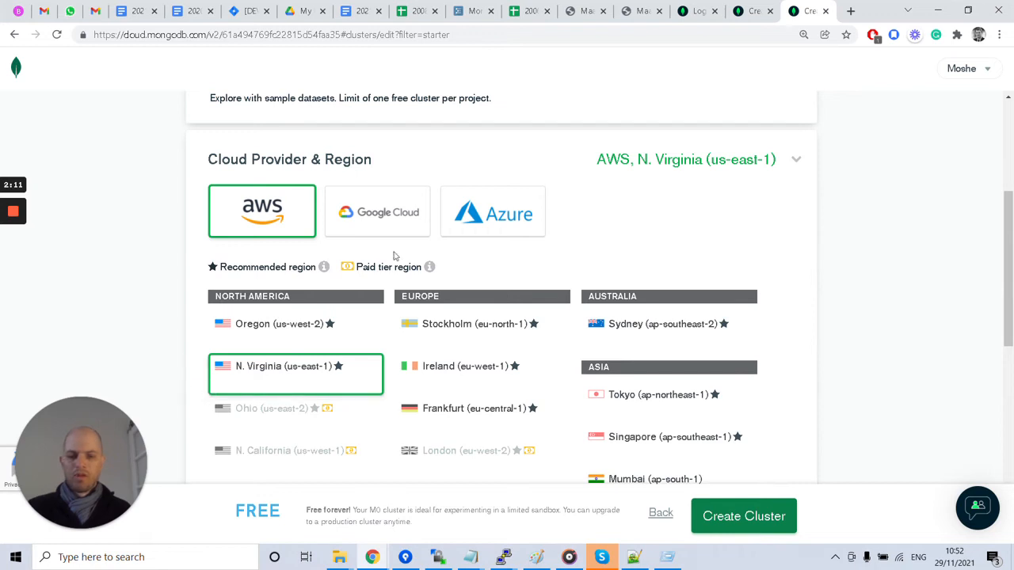
{"action": "mouse_move", "coordinate": [177, 299]}
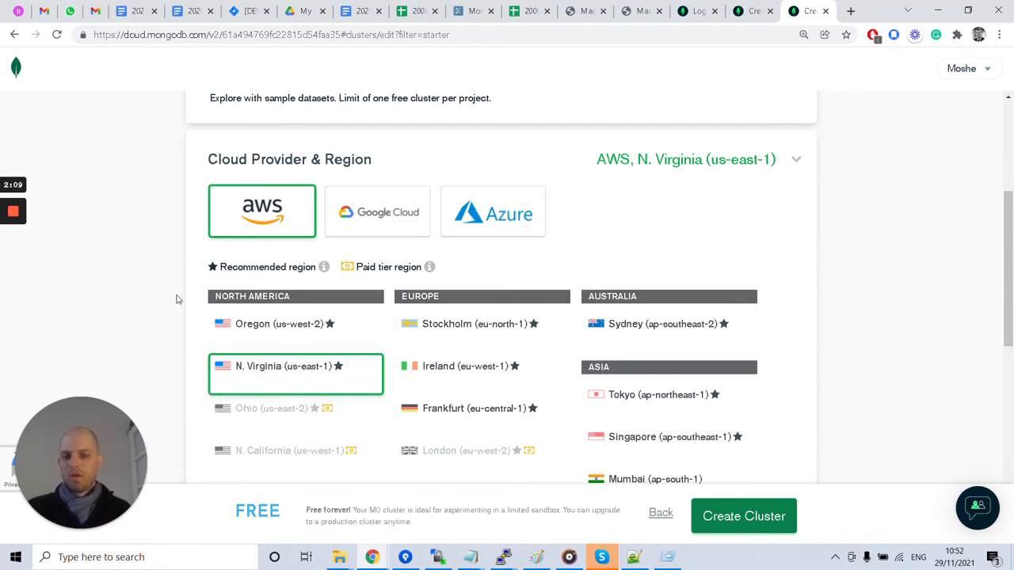
Confirm the M0 Sandbox tier and expand Additional Settings showing MongoDB 4.4 with backup off.
{"action": "scroll", "scroll_direction": "down", "scroll_amount": 3}
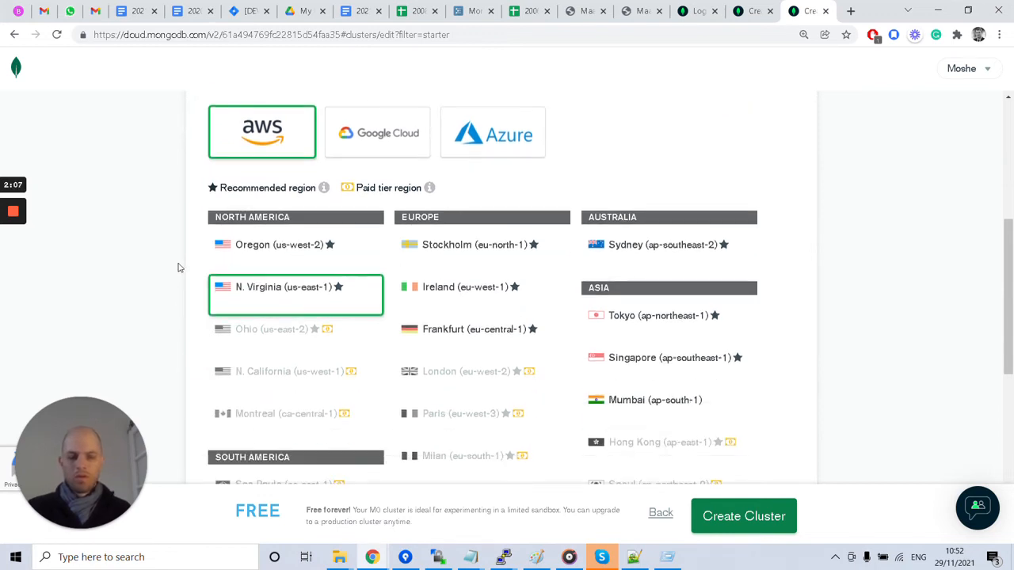
{"action": "scroll", "scroll_direction": "down", "scroll_amount": 3}
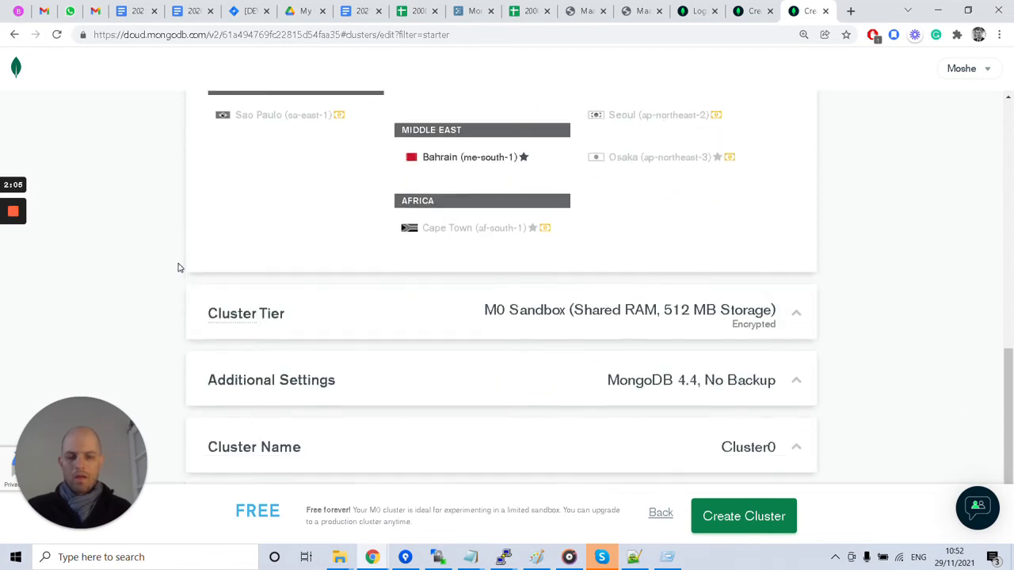
{"action": "scroll", "scroll_direction": "down", "scroll_amount": 3}
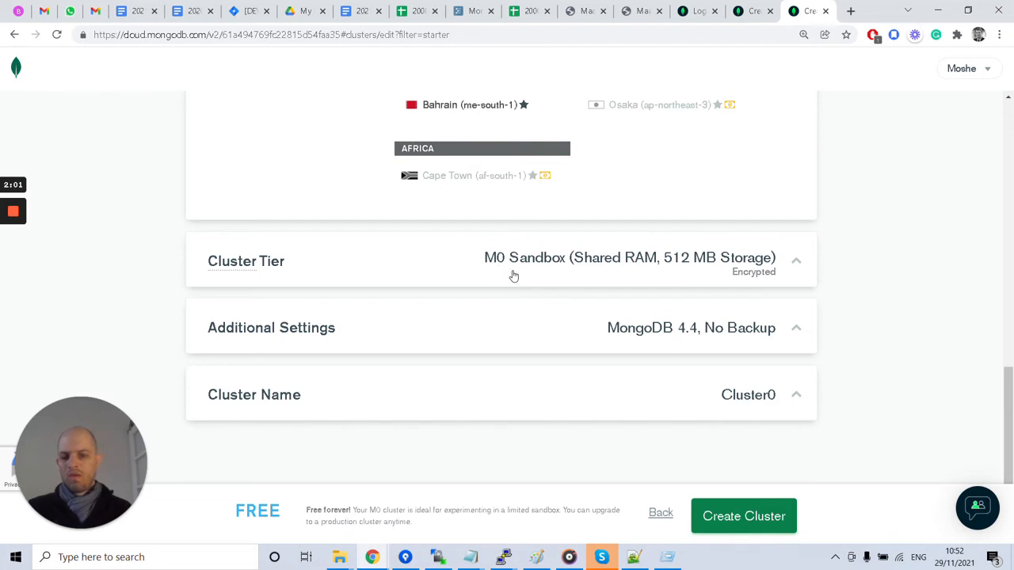
{"action": "mouse_move", "coordinate": [696, 271]}
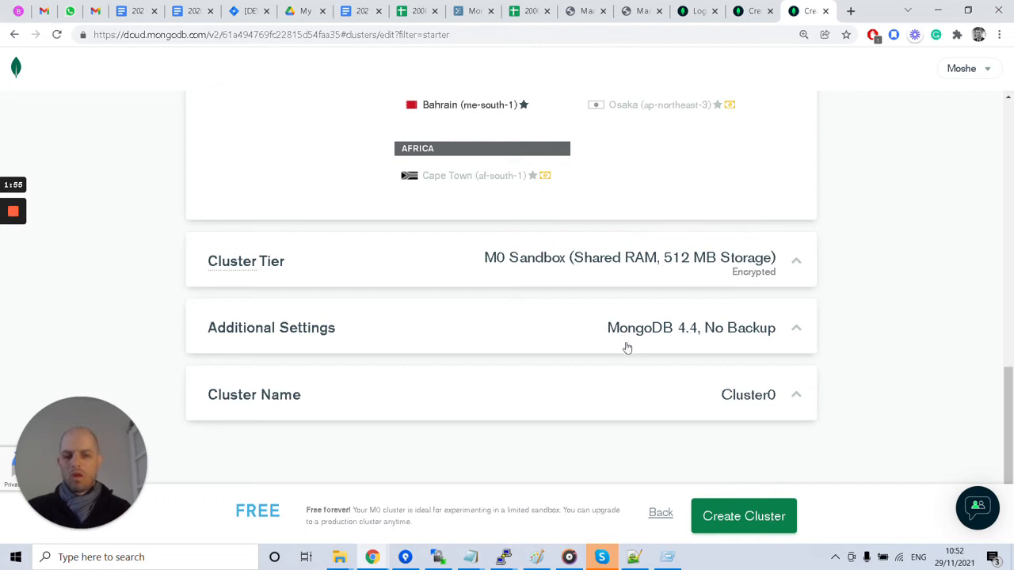
{"action": "mouse_move", "coordinate": [670, 346]}
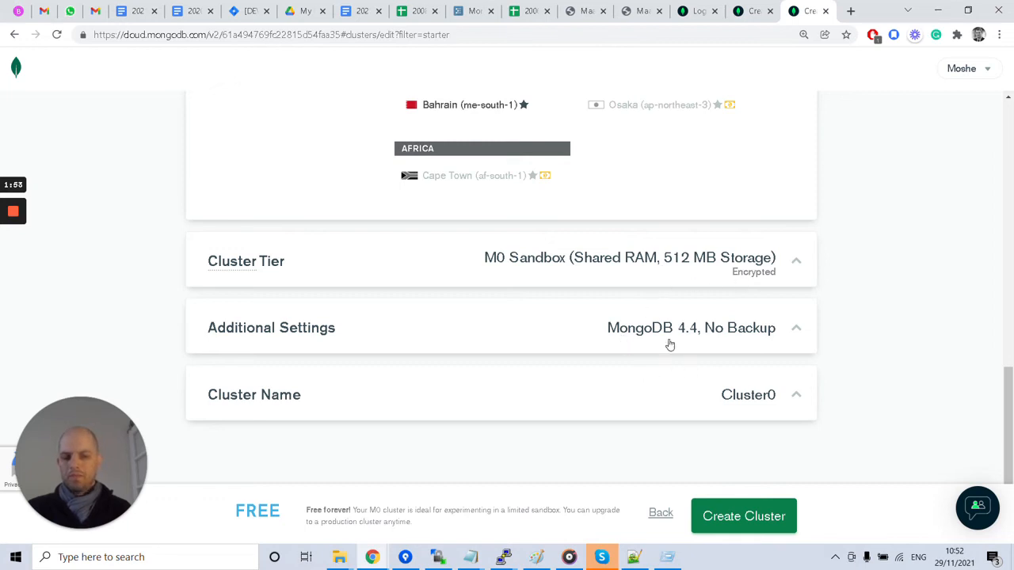
{"action": "mouse_move", "coordinate": [673, 339]}
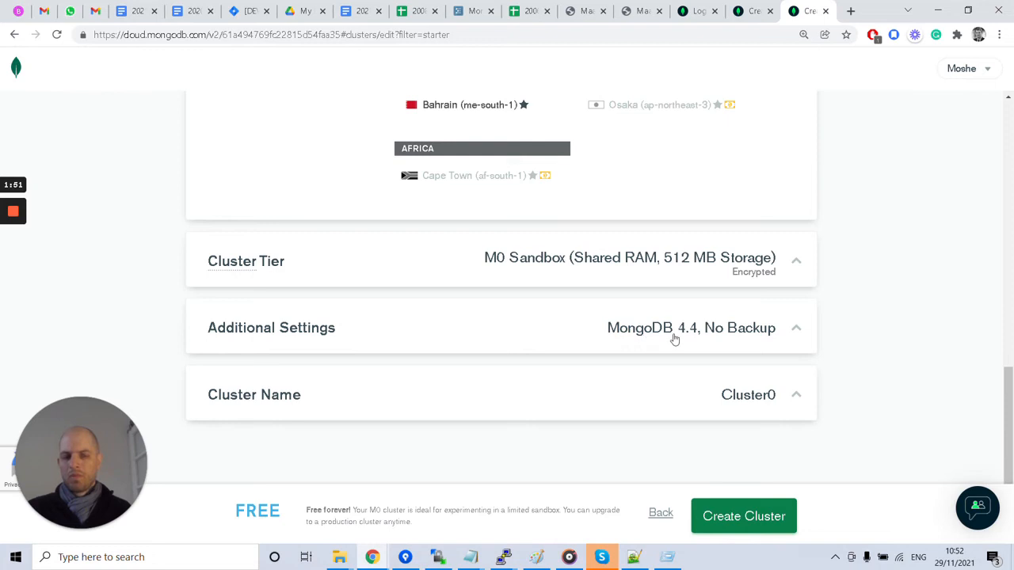
{"action": "mouse_move", "coordinate": [697, 336]}
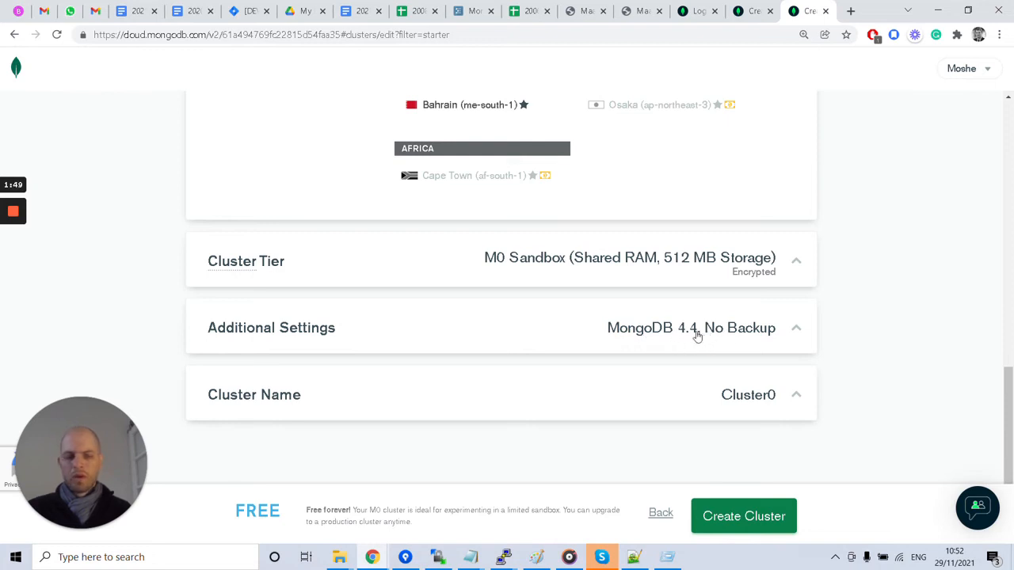
{"action": "mouse_move", "coordinate": [640, 352]}
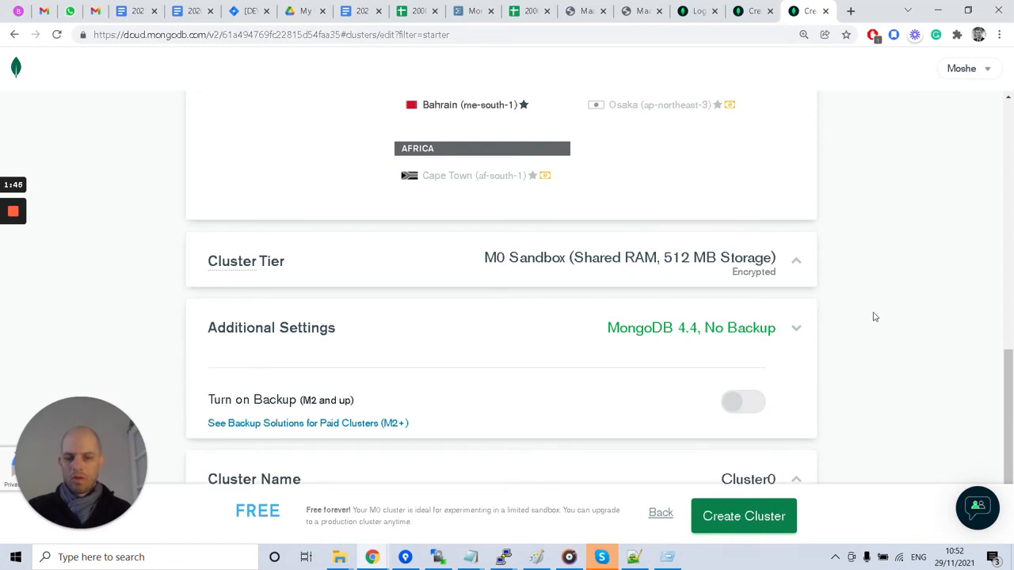
{"action": "scroll", "scroll_direction": "down", "scroll_amount": 3}
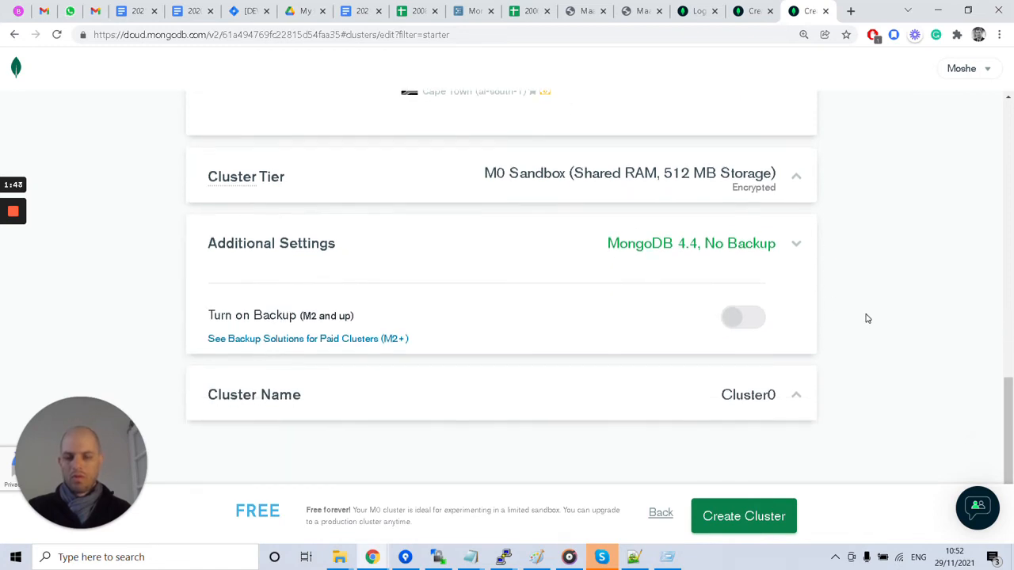
{"action": "mouse_move", "coordinate": [742, 317]}
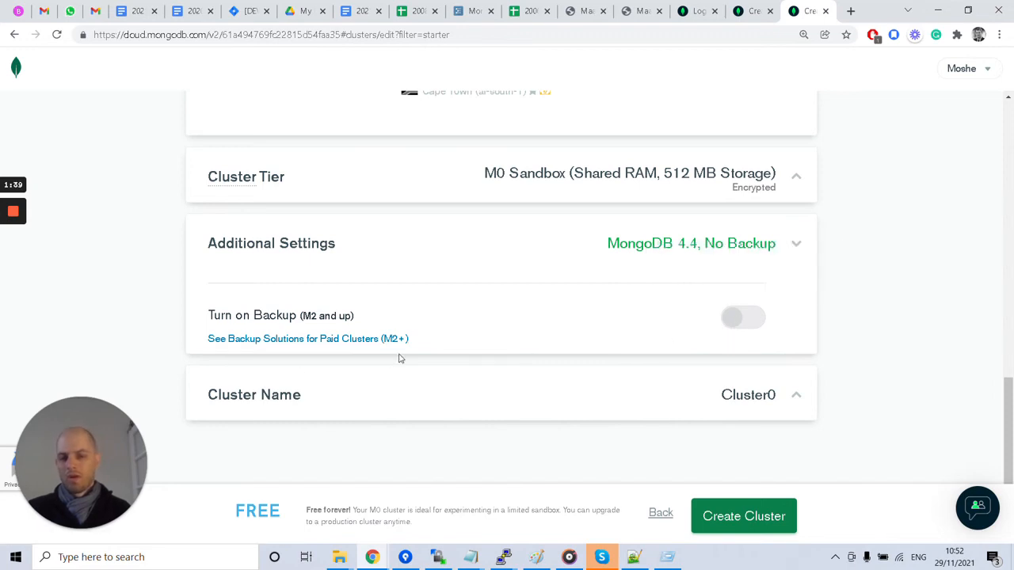
{"action": "mouse_move", "coordinate": [576, 405]}
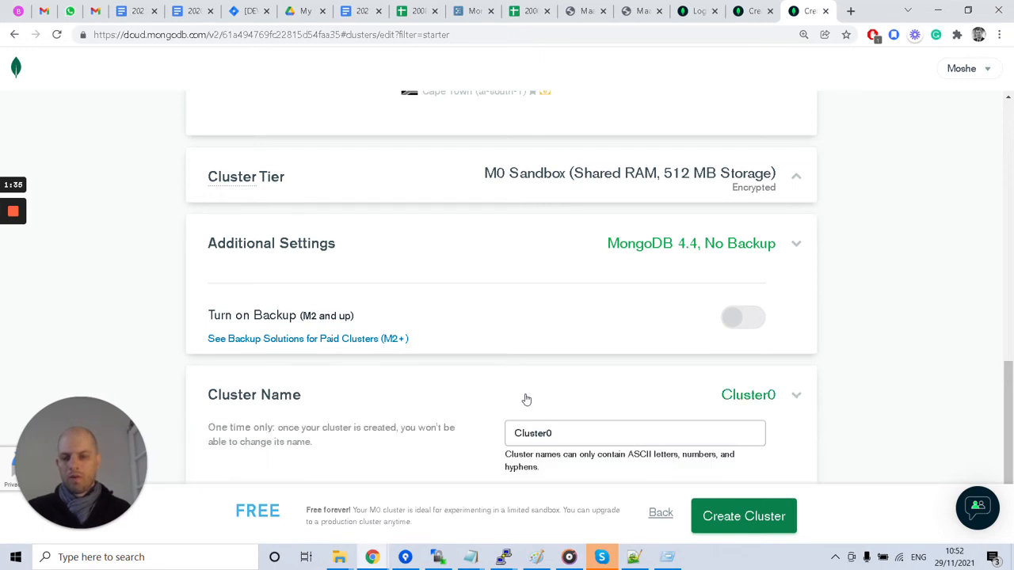
Rename the cluster from Cluster0 to 'TrainingCluster' and submit its creation.
{"action": "scroll", "scroll_direction": "down", "scroll_amount": 3}
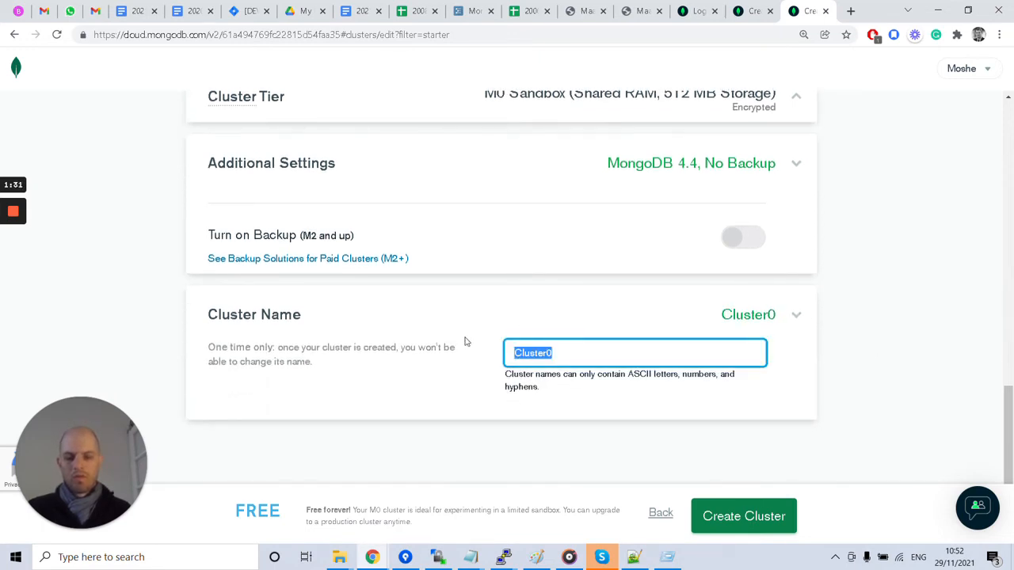
{"action": "type", "text": "Training"}
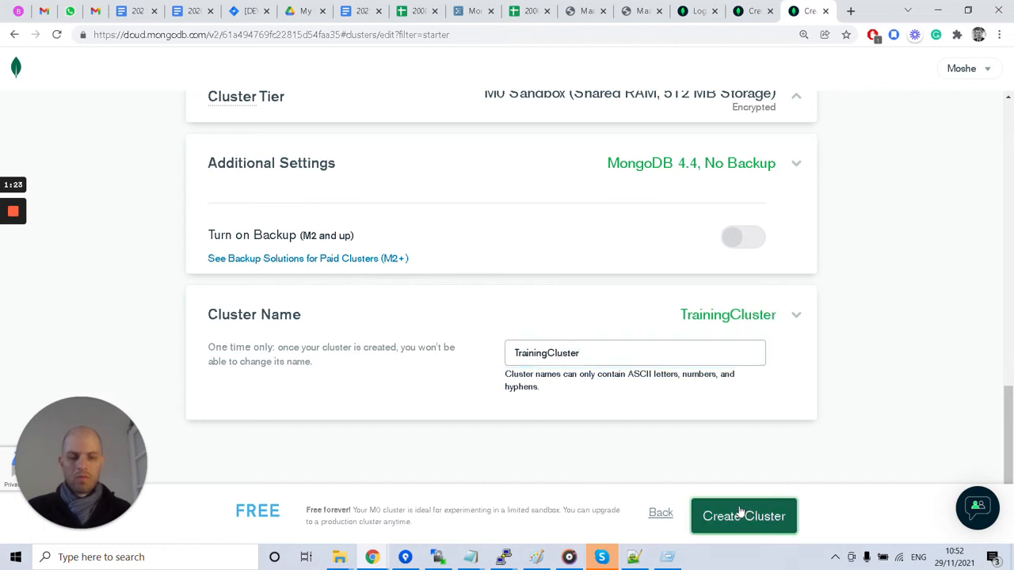
{"action": "left_click", "coordinate": [743, 516]}
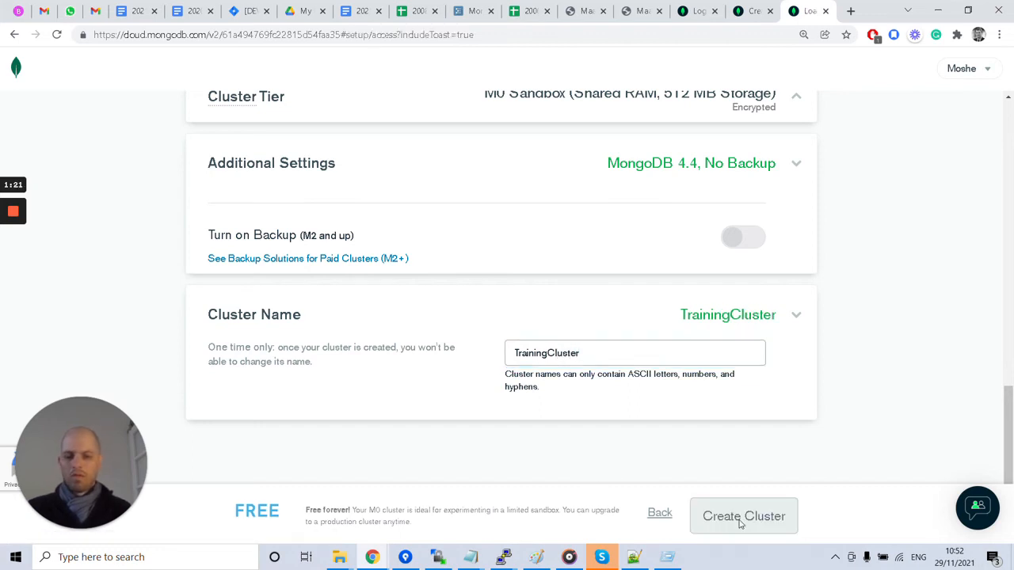
Create a database user 'root' with password authentication.
{"action": "left_click", "coordinate": [743, 516]}
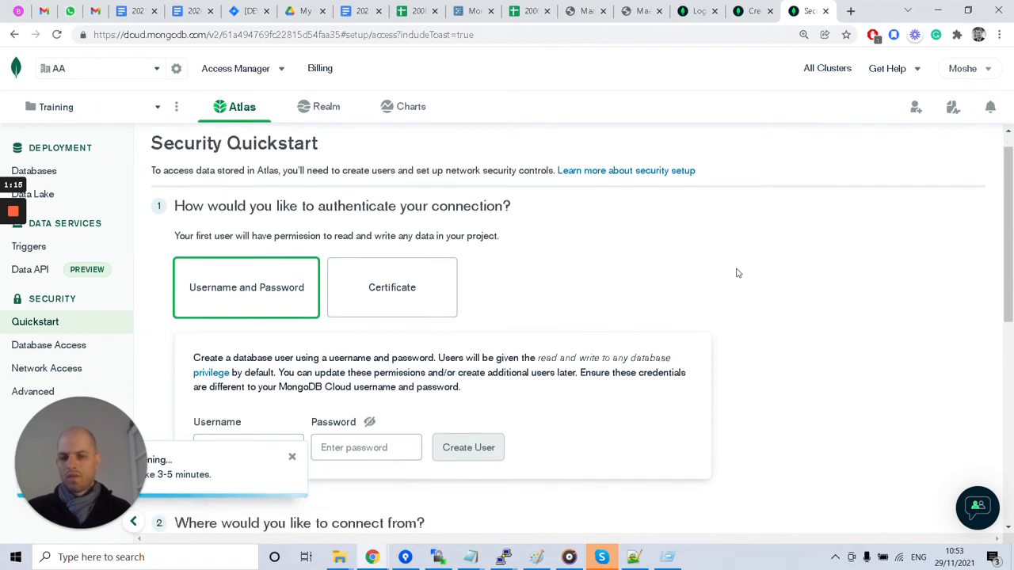
{"action": "scroll", "scroll_direction": "down", "scroll_amount": 3}
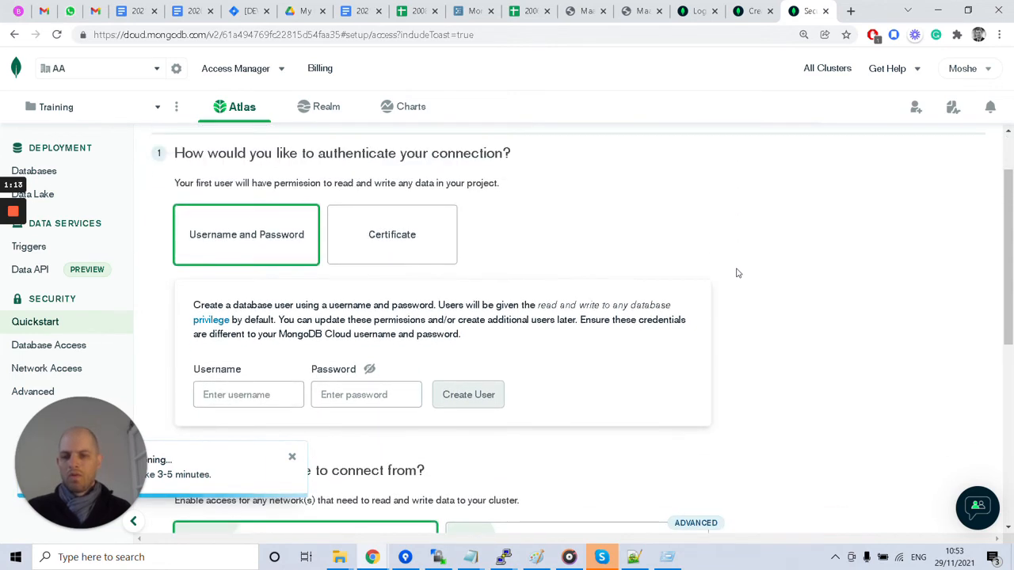
{"action": "mouse_move", "coordinate": [287, 217]}
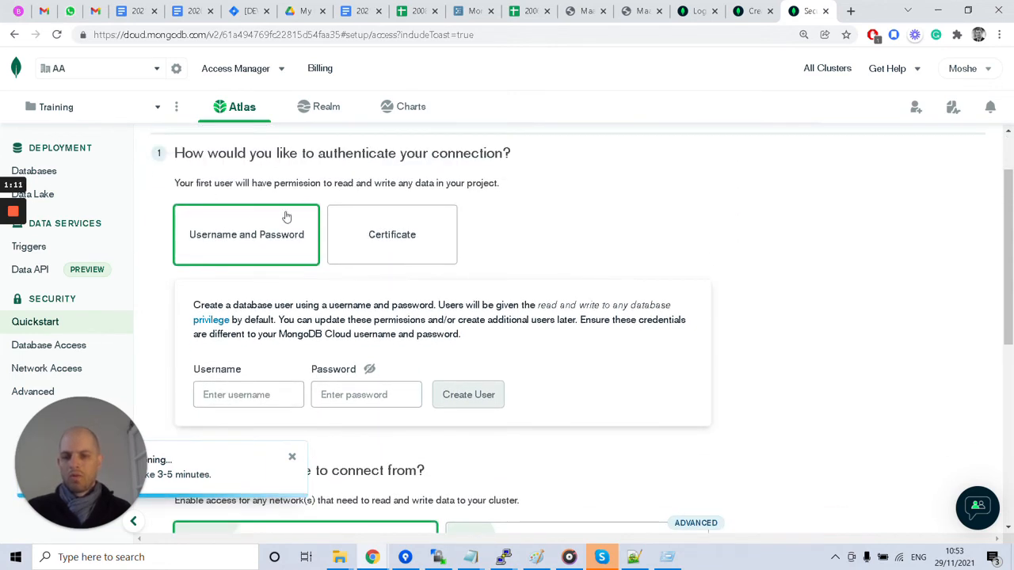
{"action": "mouse_move", "coordinate": [541, 348]}
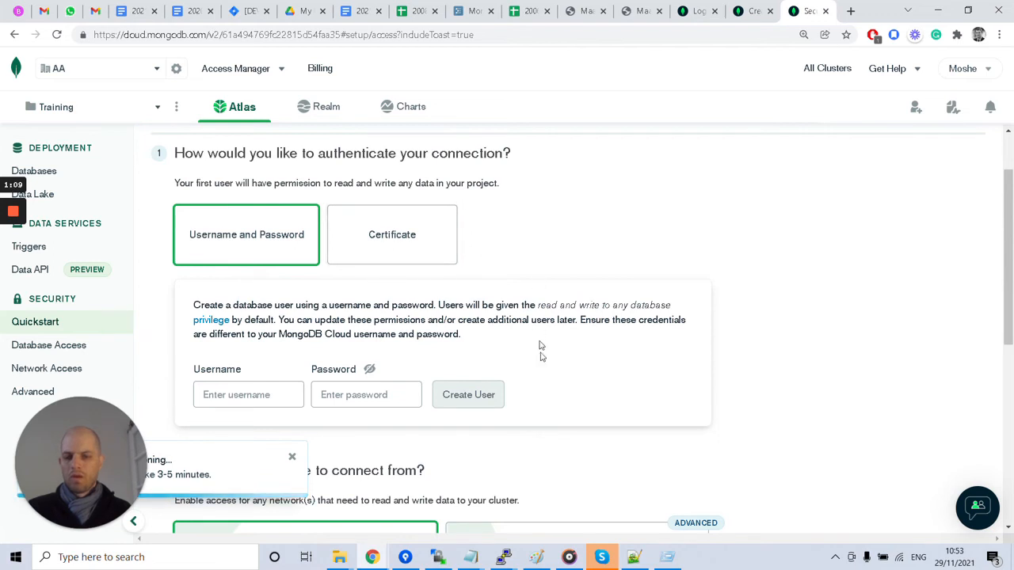
{"action": "mouse_move", "coordinate": [545, 295]}
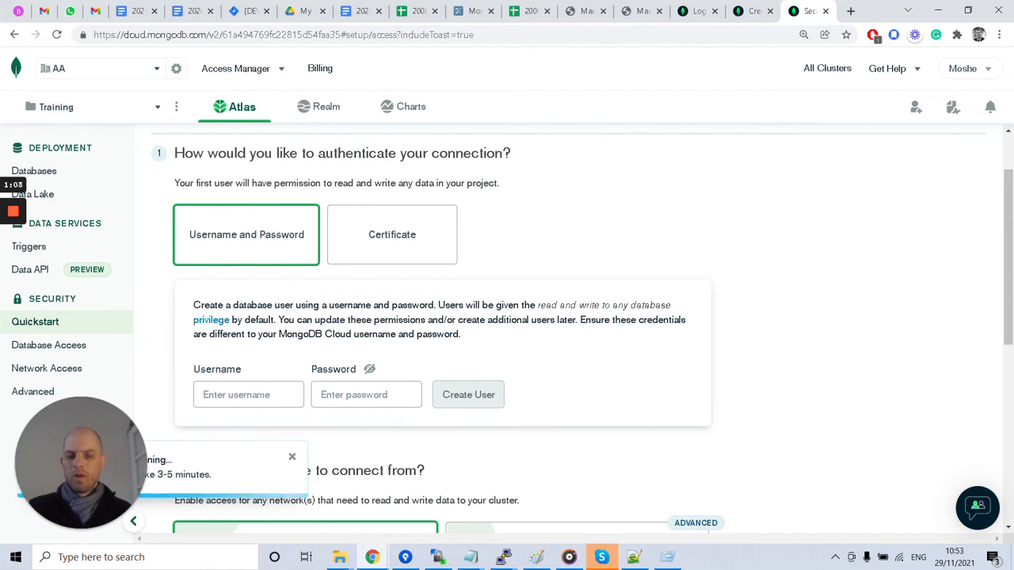
{"action": "mouse_move", "coordinate": [440, 348]}
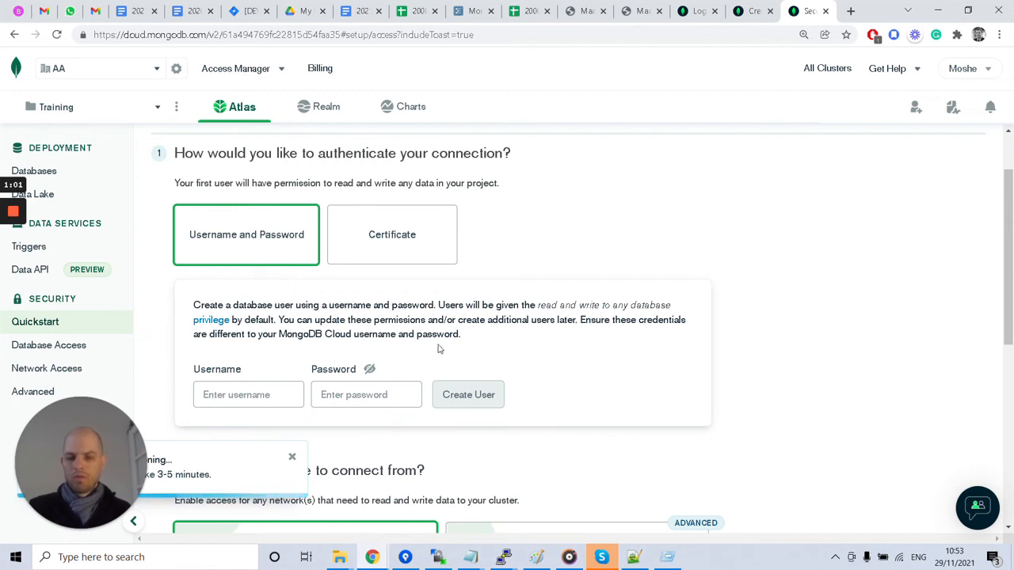
{"action": "left_click", "coordinate": [247, 395]}
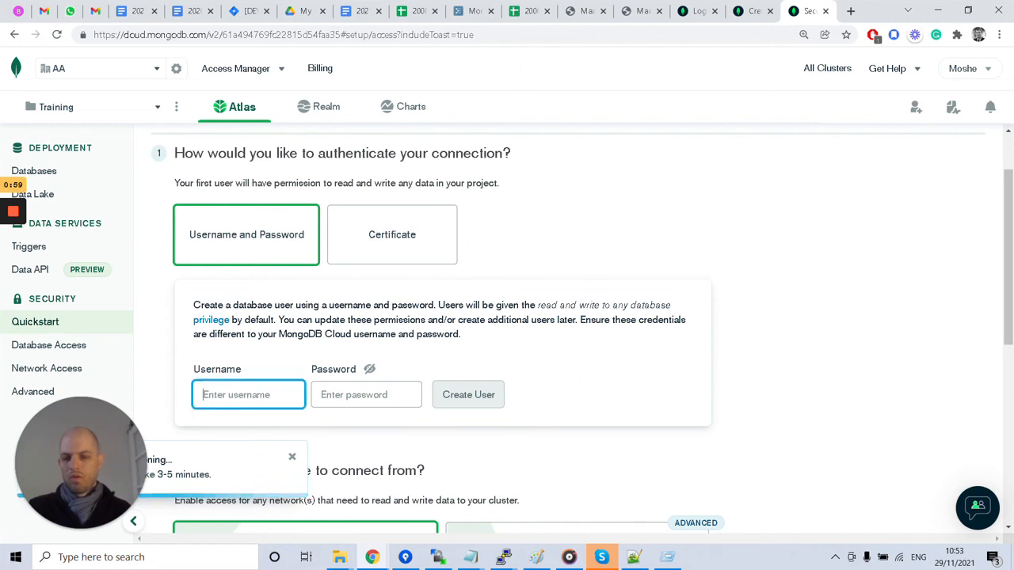
{"action": "type", "text": "root"}
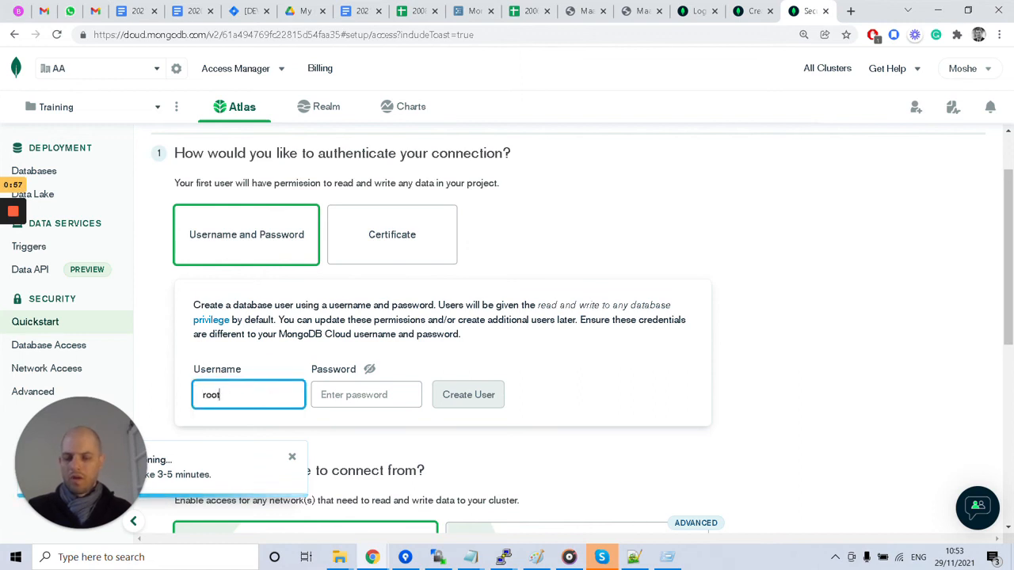
{"action": "left_click", "coordinate": [366, 394]}
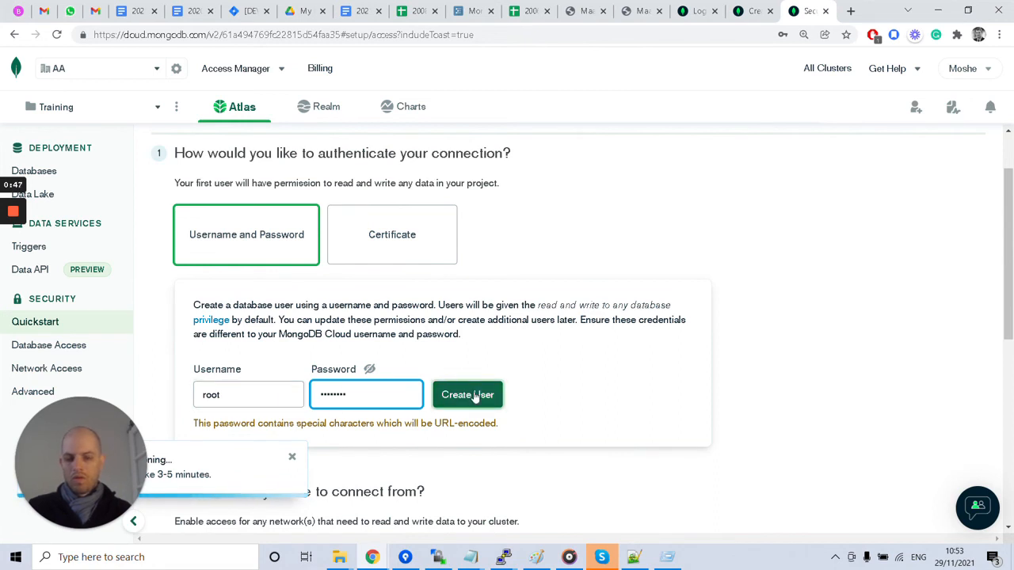
{"action": "left_click", "coordinate": [467, 395]}
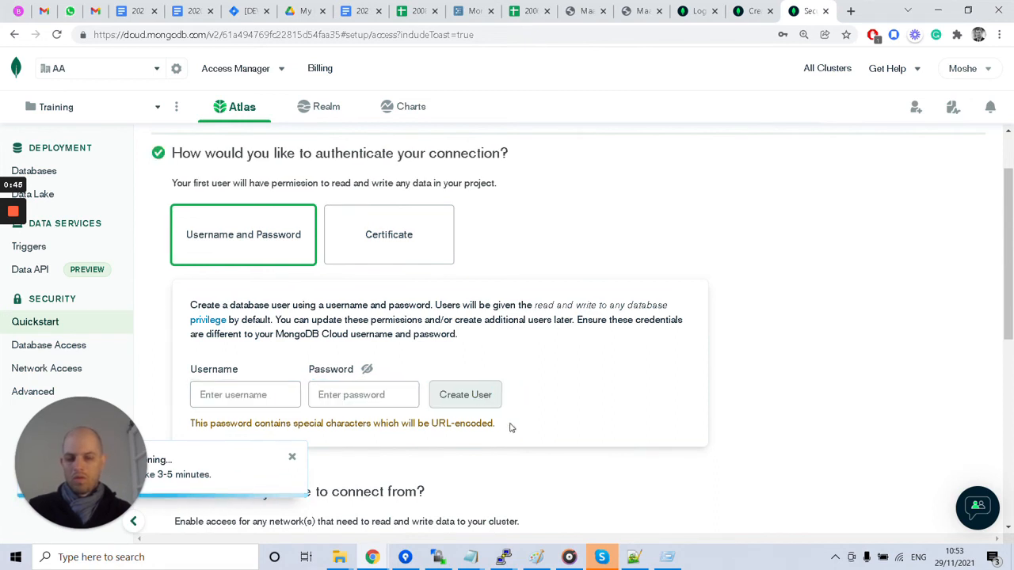
{"action": "left_click", "coordinate": [466, 395]}
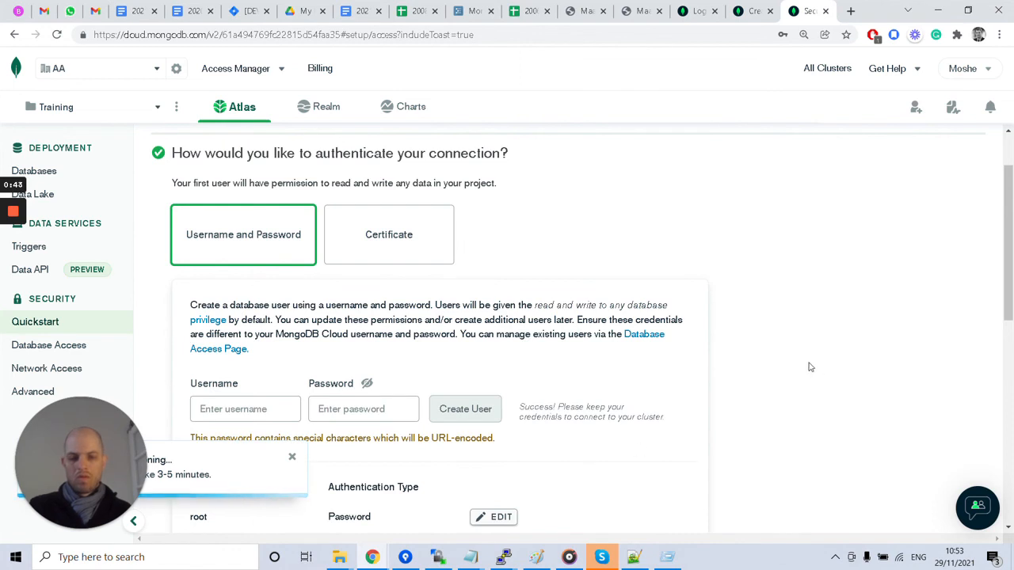
Enter an invalid 0,0,0,0 address in the IP access list, which gets rejected.
{"action": "scroll", "scroll_direction": "down", "scroll_amount": 3}
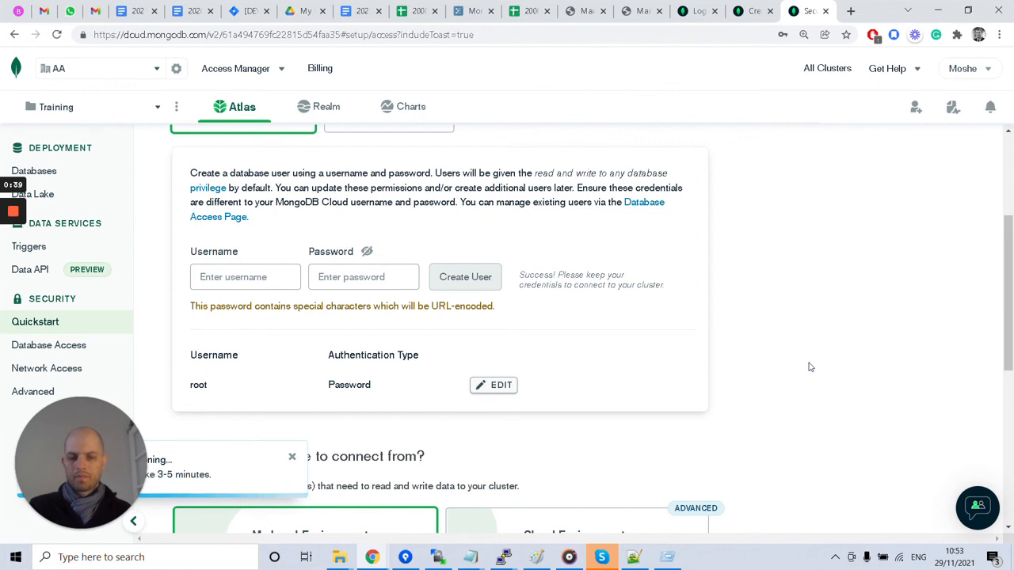
{"action": "scroll", "scroll_direction": "down", "scroll_amount": 3}
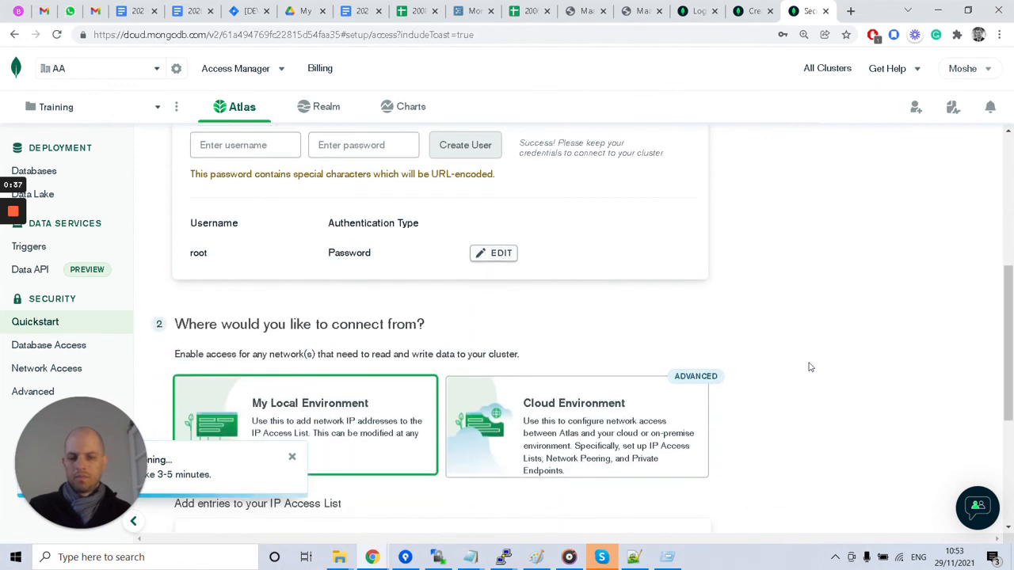
{"action": "scroll", "scroll_direction": "down", "scroll_amount": 3}
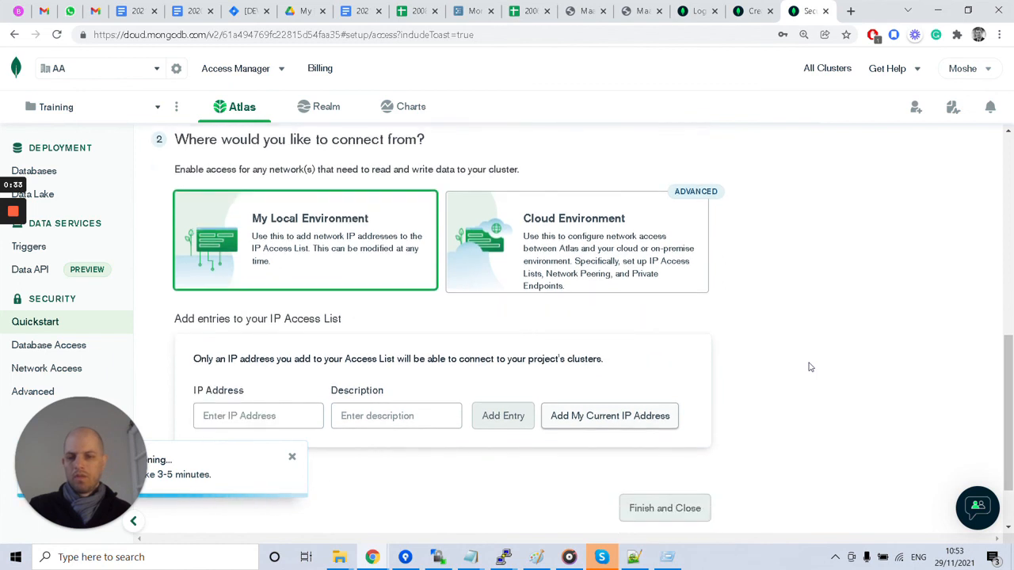
{"action": "mouse_move", "coordinate": [367, 285]}
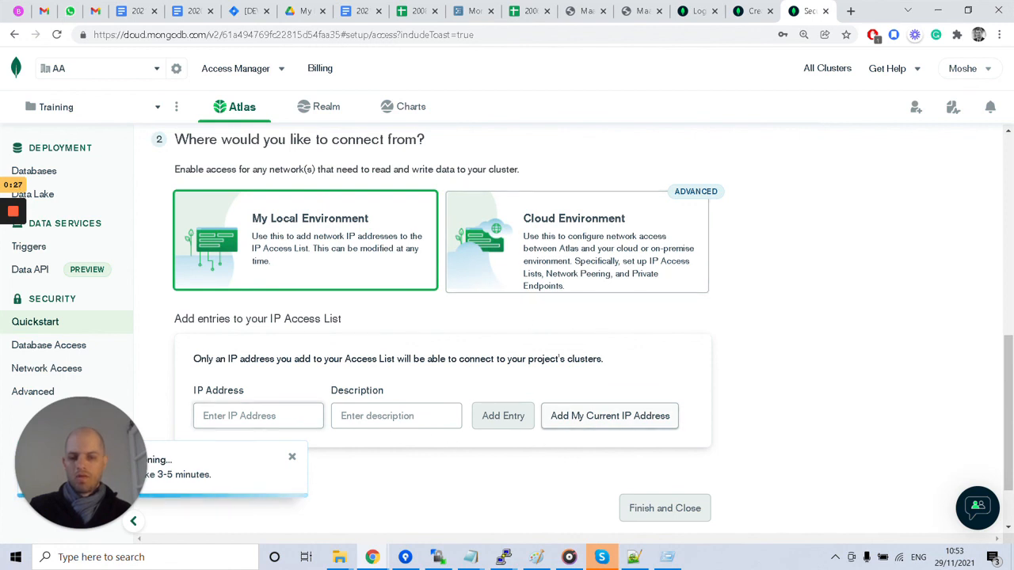
{"action": "left_click", "coordinate": [257, 415]}
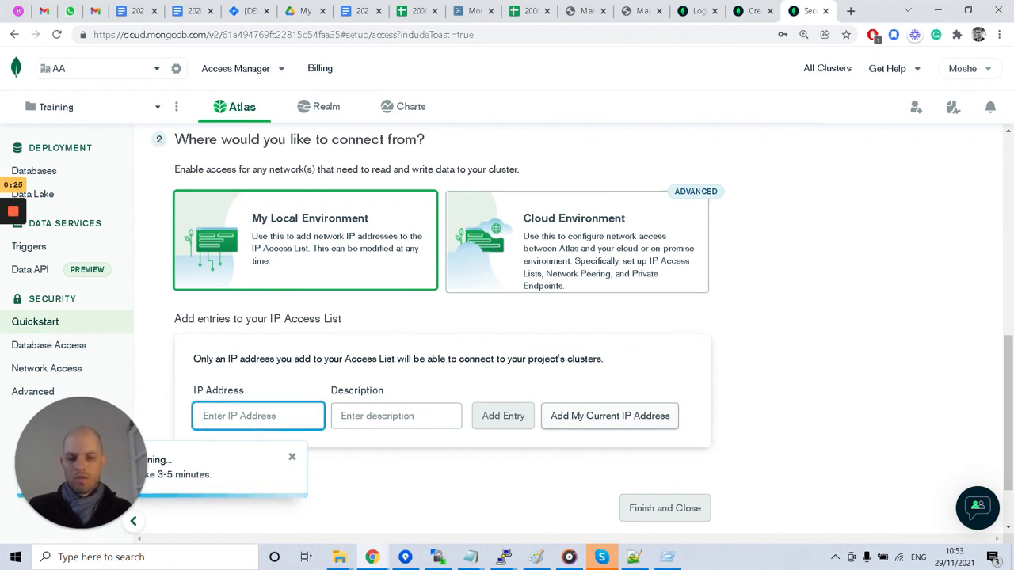
{"action": "type", "text": "9"}
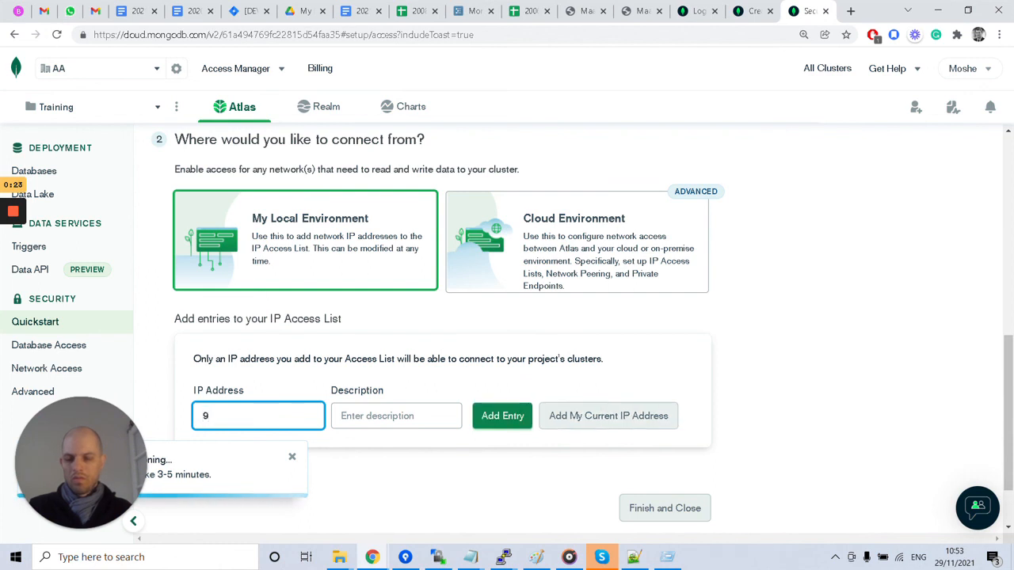
{"action": "type", "text": "0,0,0,0/0"}
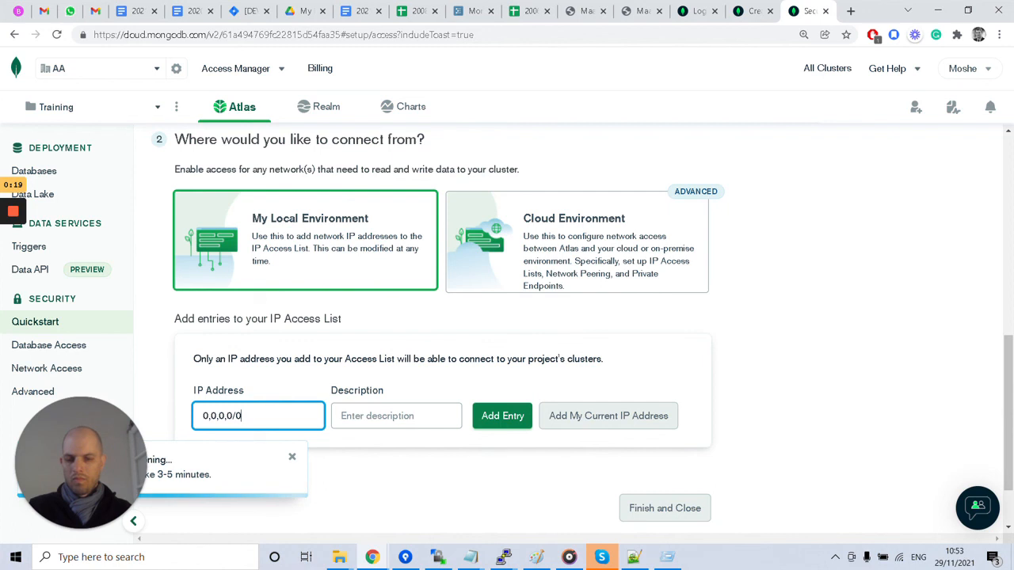
{"action": "left_click", "coordinate": [502, 415]}
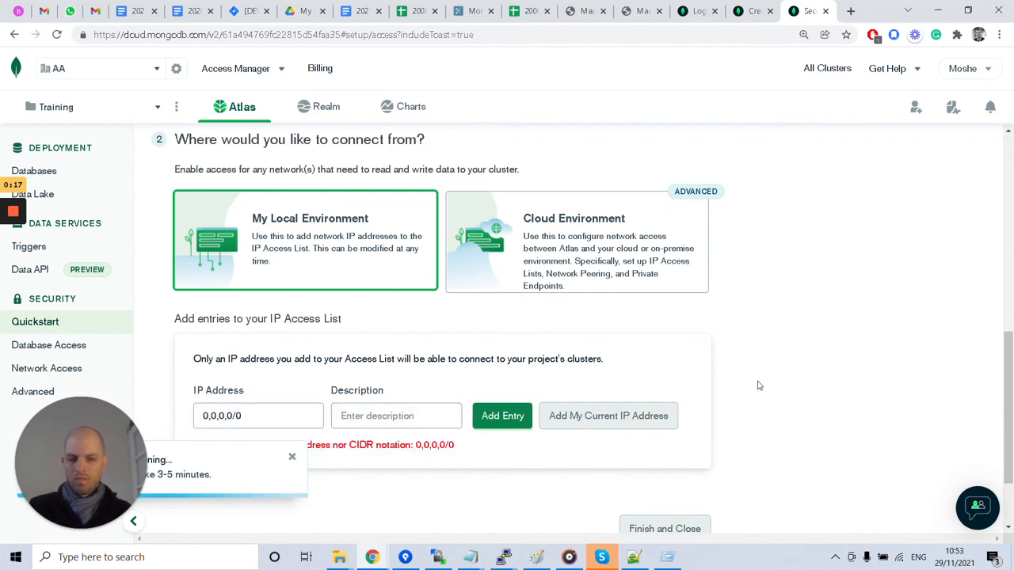
{"action": "scroll", "scroll_direction": "down", "scroll_amount": 3}
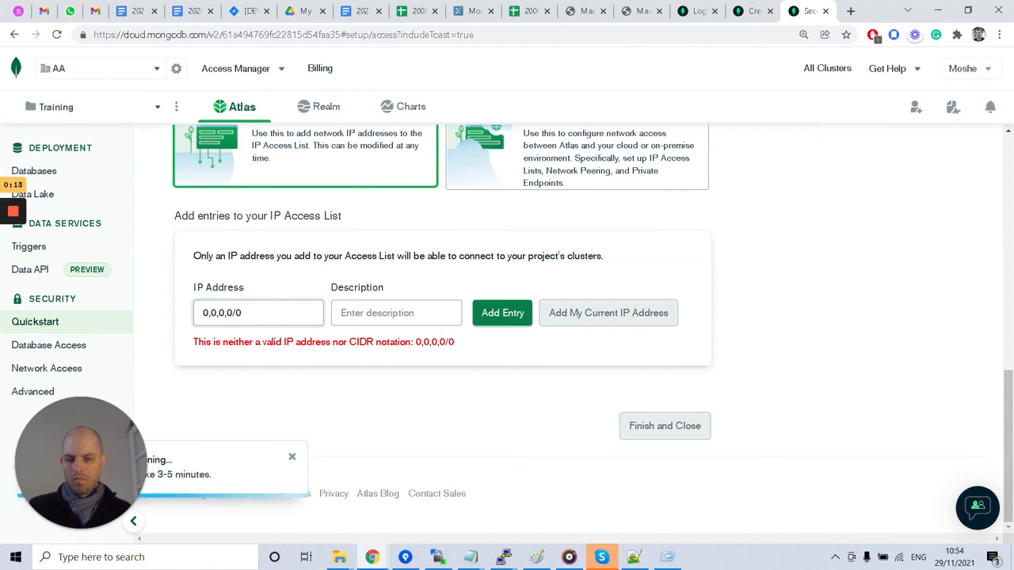
Clear the invalid entry and add the current IP 141.226.57.202/32 as 'My IP Address'.
{"action": "left_click", "coordinate": [256, 312]}
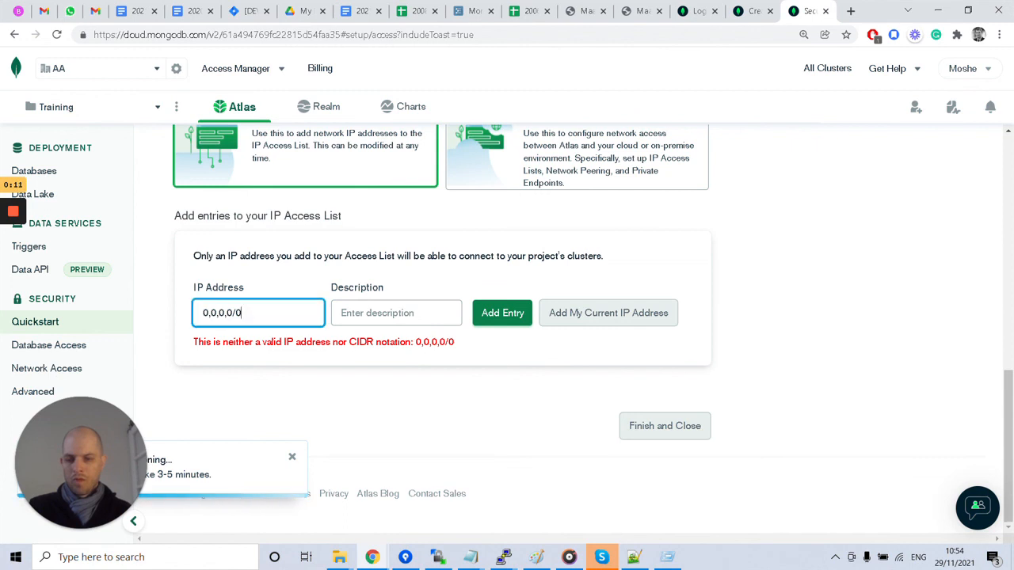
{"action": "key", "text": "Backspace"}
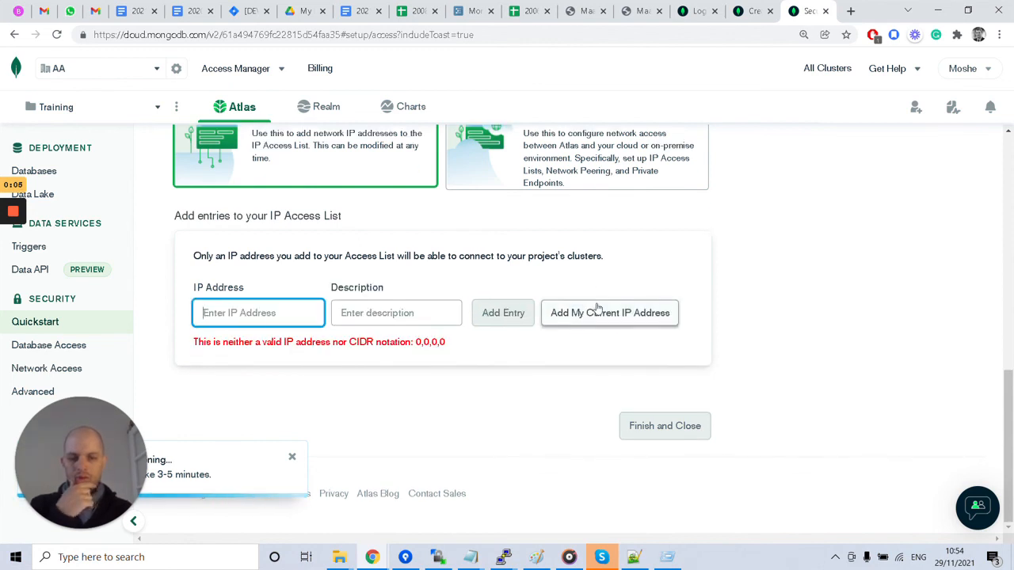
{"action": "left_click", "coordinate": [608, 312]}
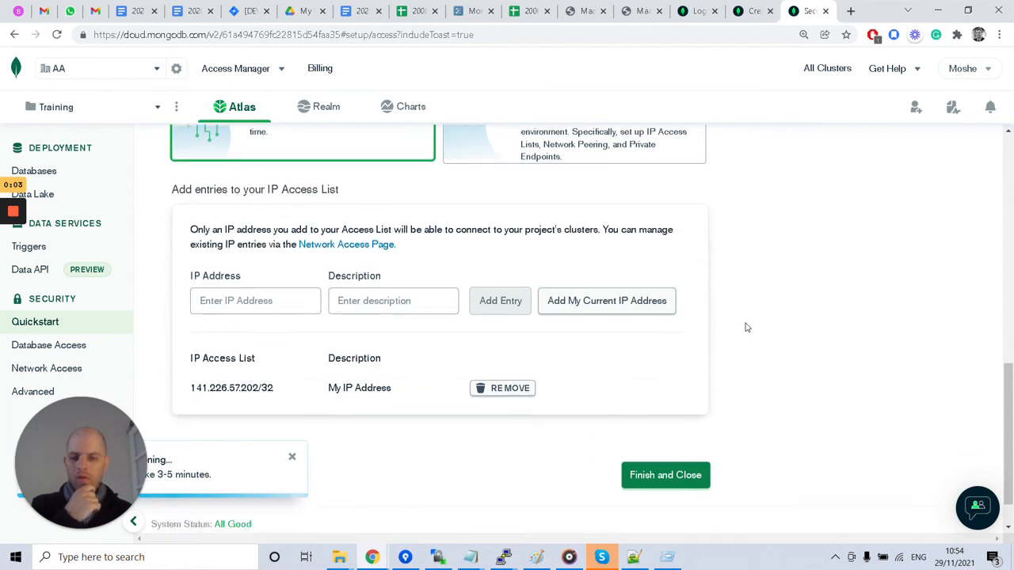
{"action": "scroll", "scroll_direction": "down", "scroll_amount": 3}
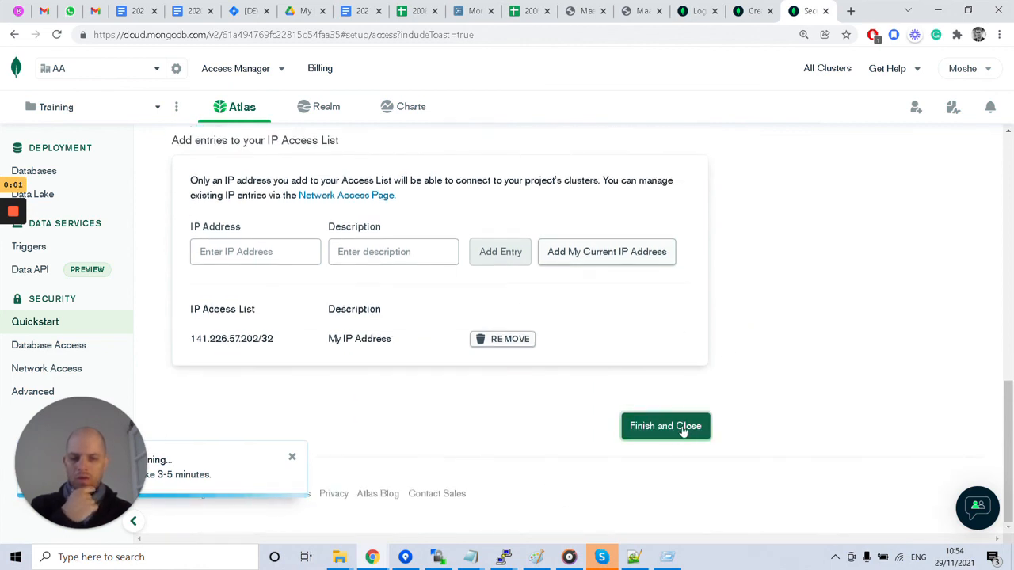